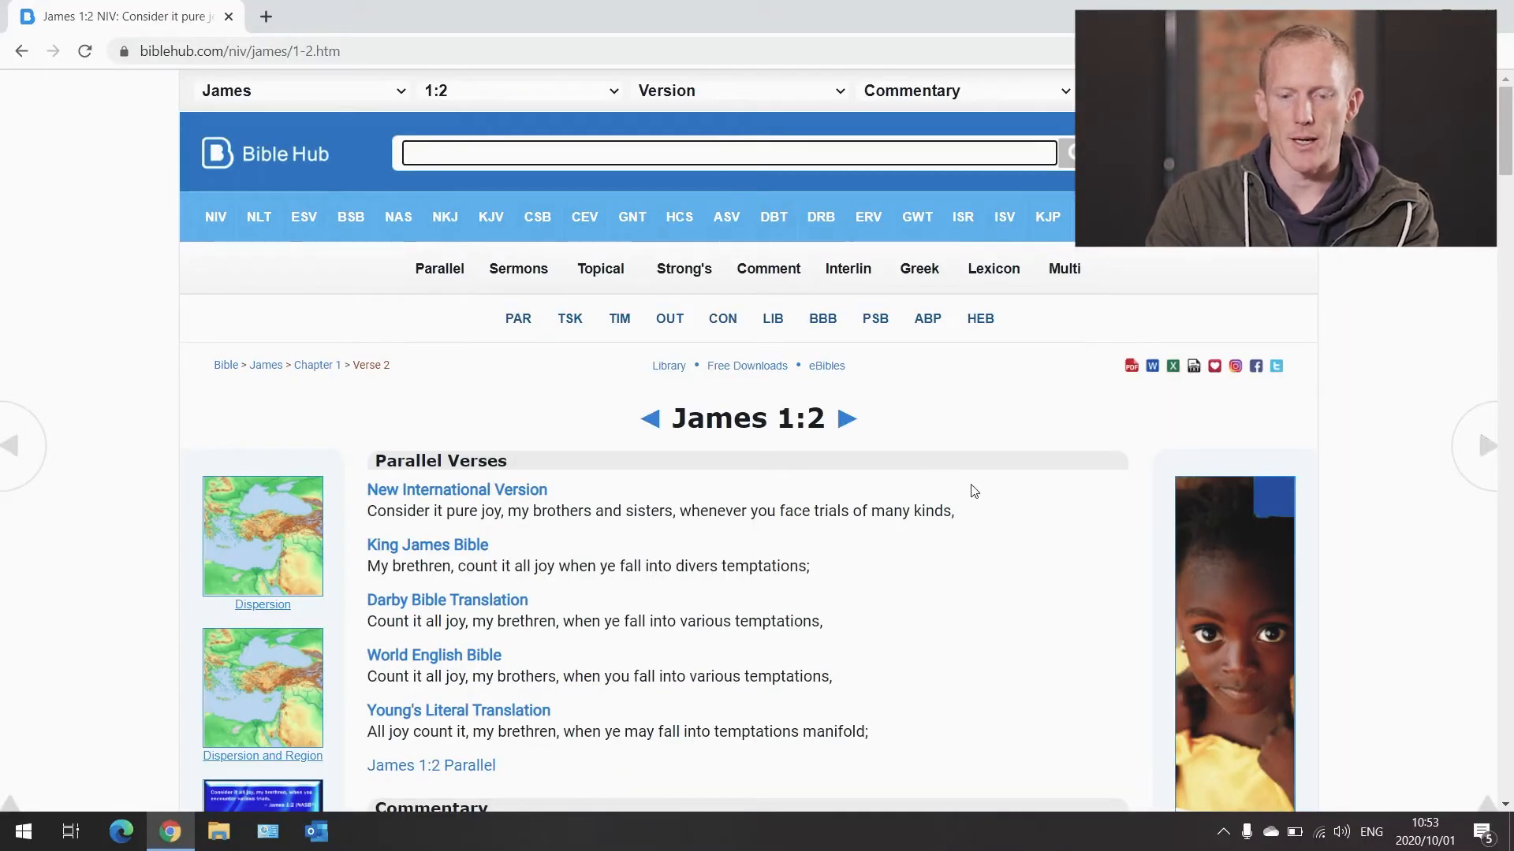
{"action": "mouse_move", "coordinate": [1026, 449]}
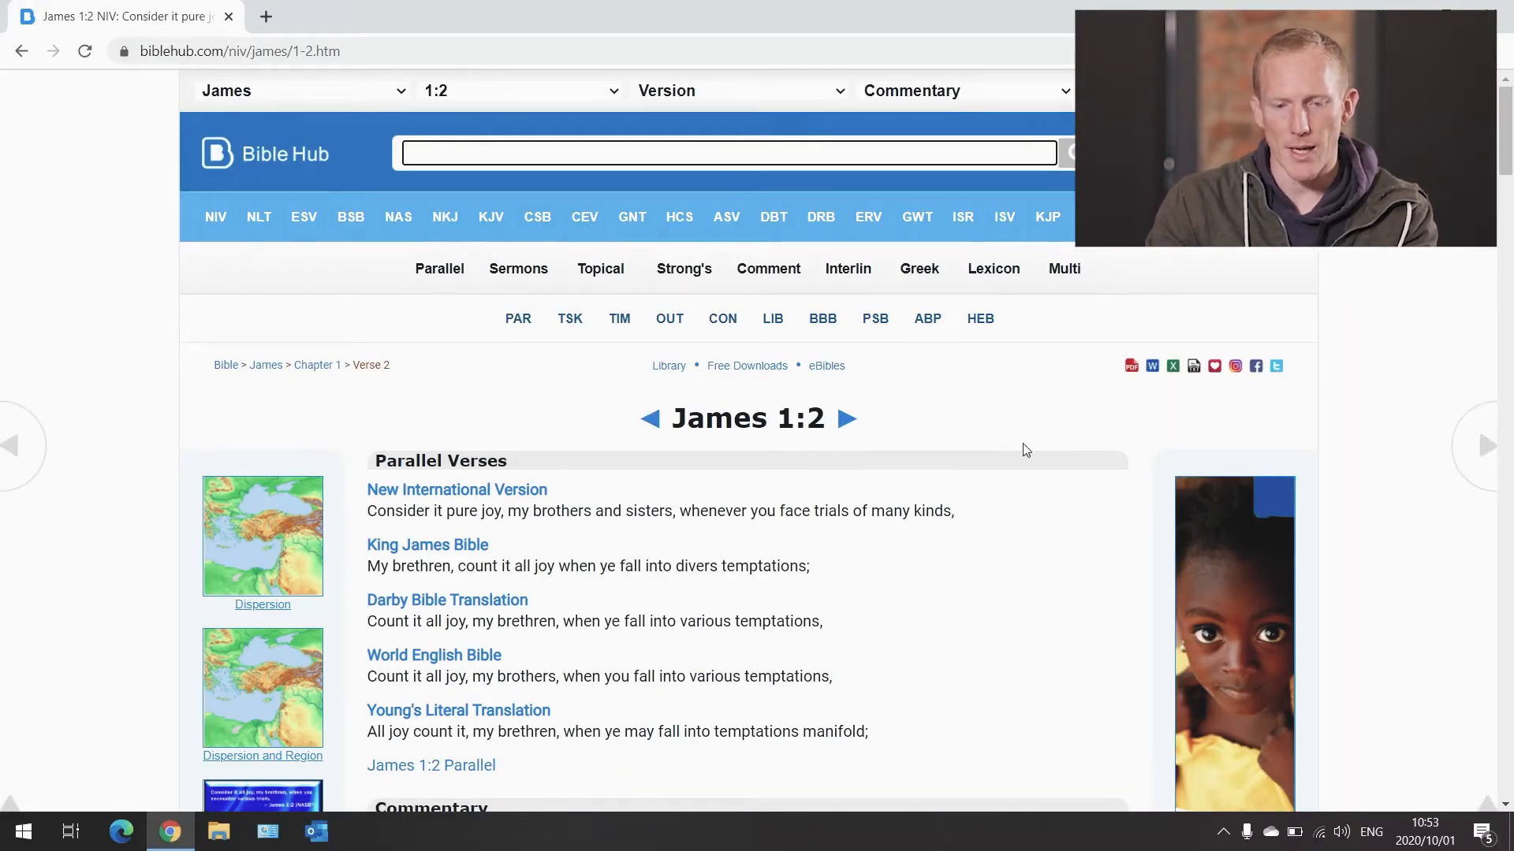
{"action": "mouse_move", "coordinate": [1055, 580]}
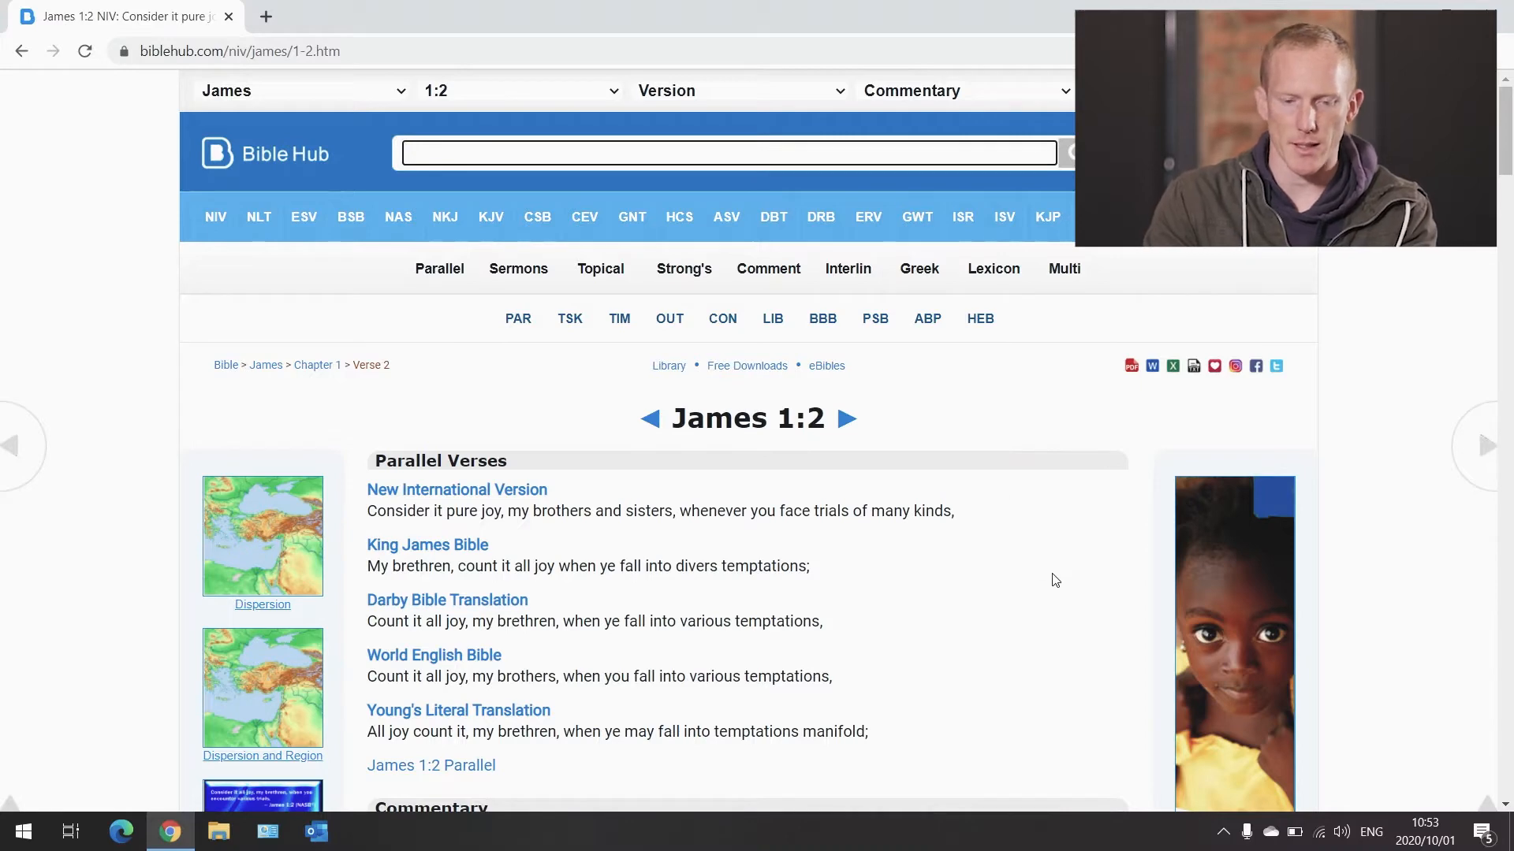
Scroll through the NIV James 1 chapter text to the Trials and Temptations section
{"action": "scroll", "scroll_direction": "down", "scroll_amount": 3}
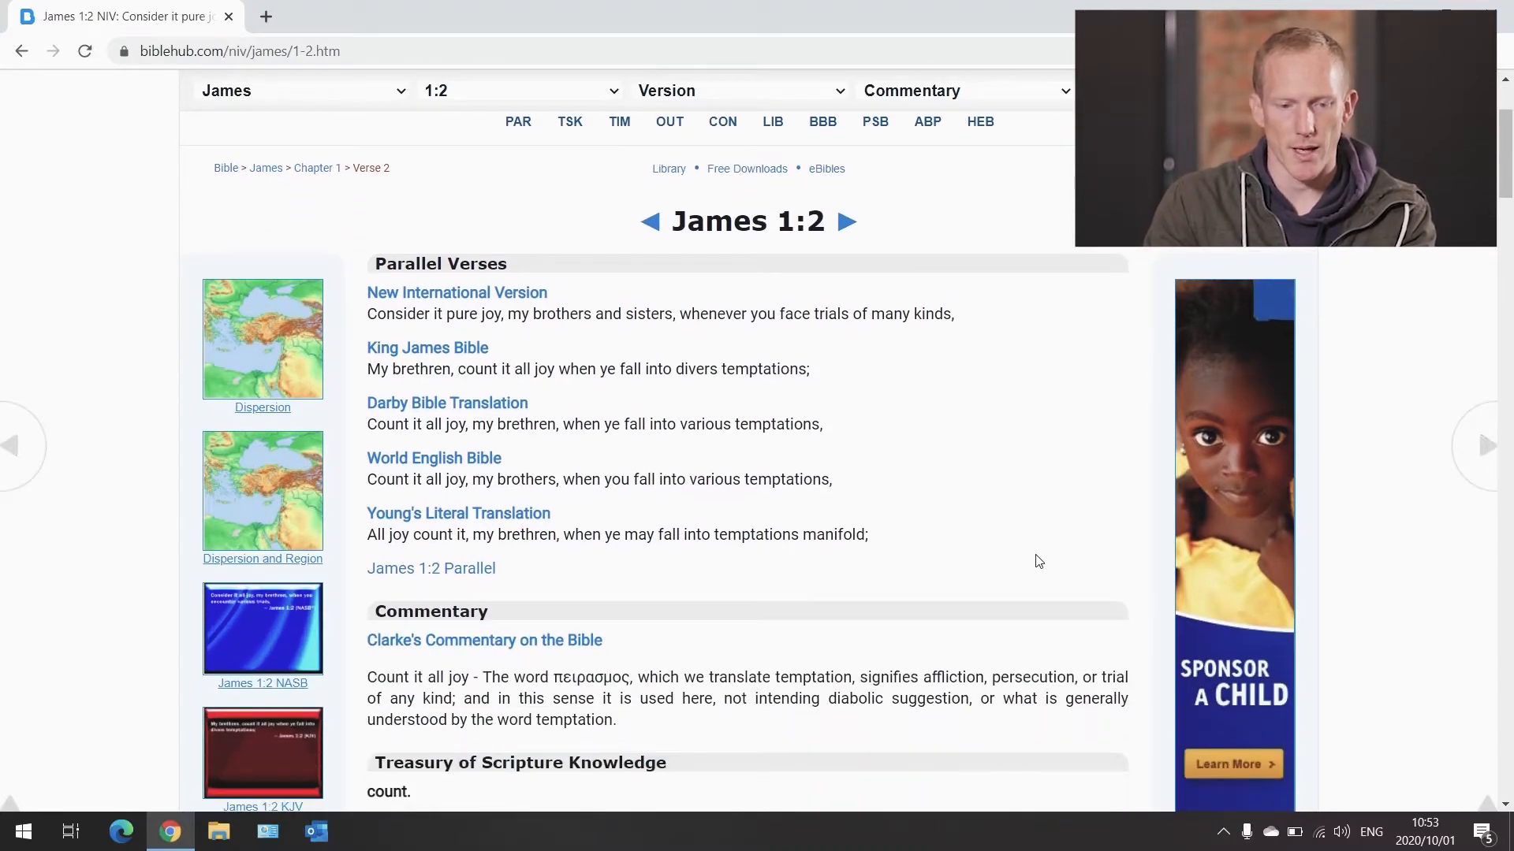
{"action": "mouse_move", "coordinate": [1024, 537]}
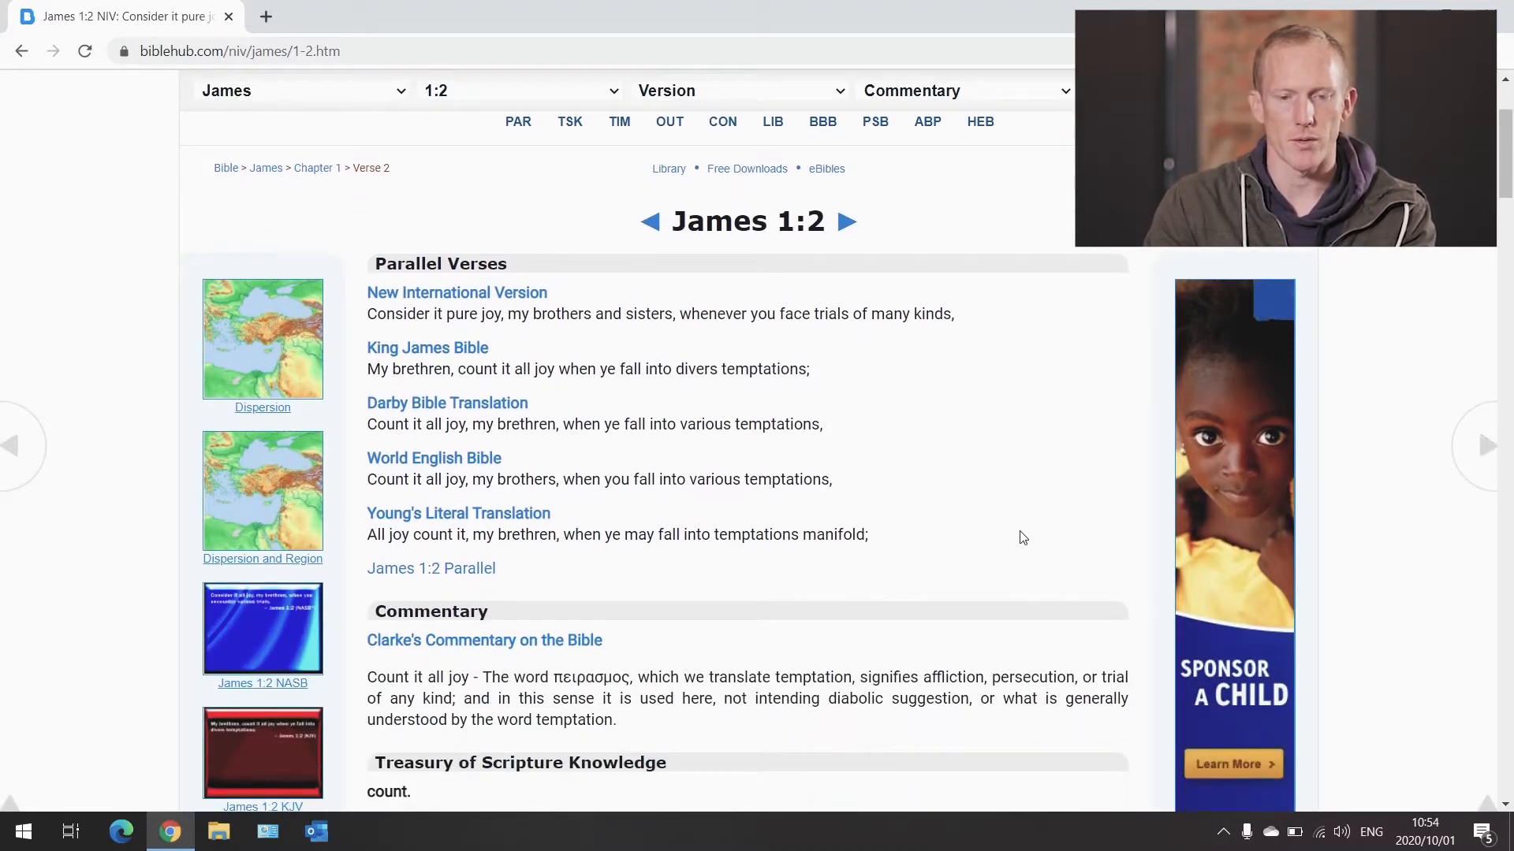
{"action": "mouse_move", "coordinate": [1015, 536]}
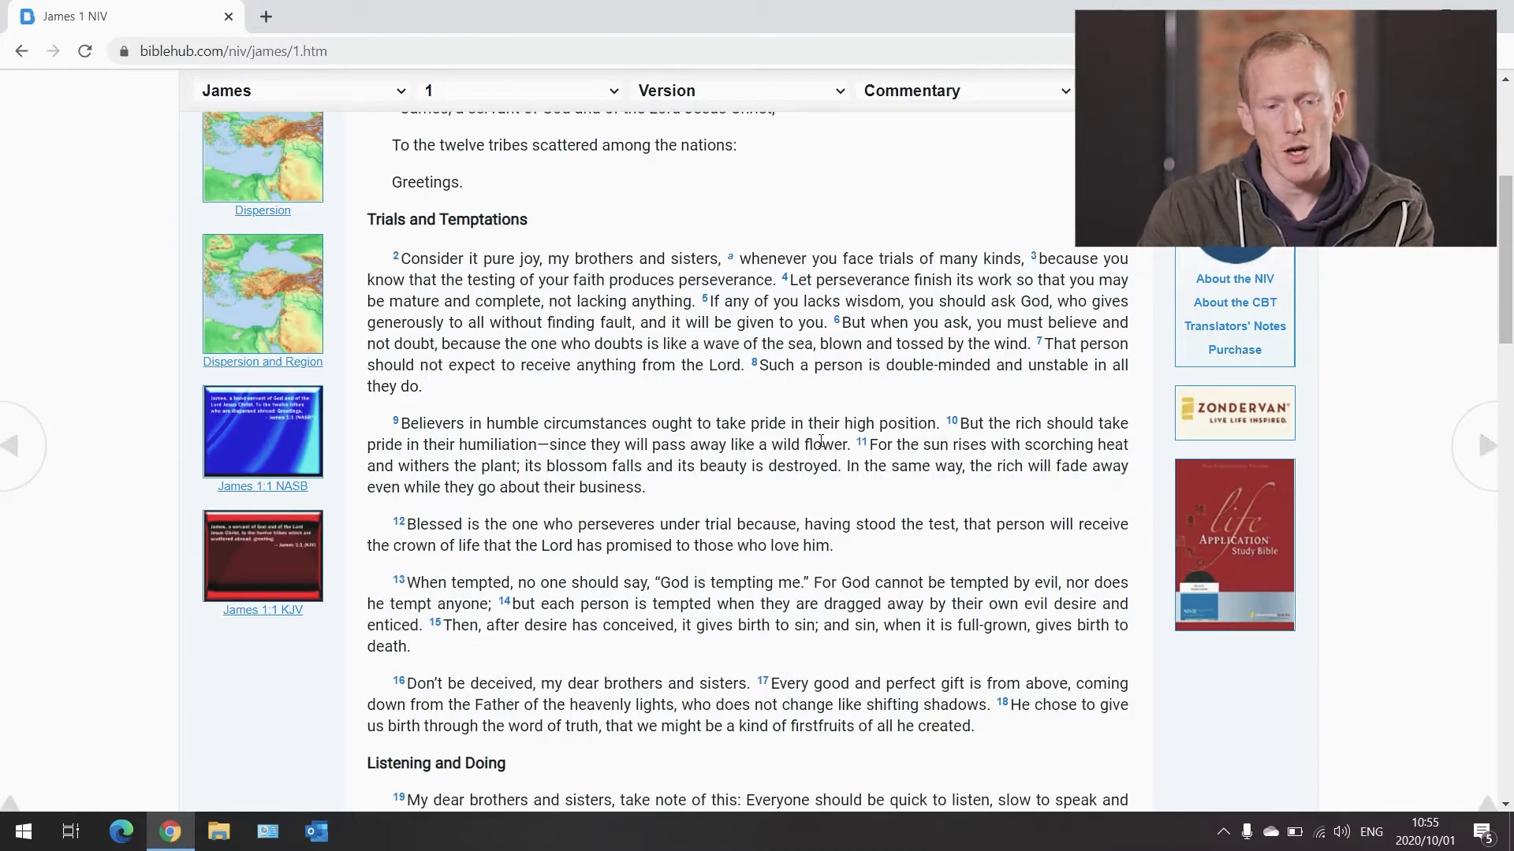
{"action": "mouse_move", "coordinate": [915, 619]}
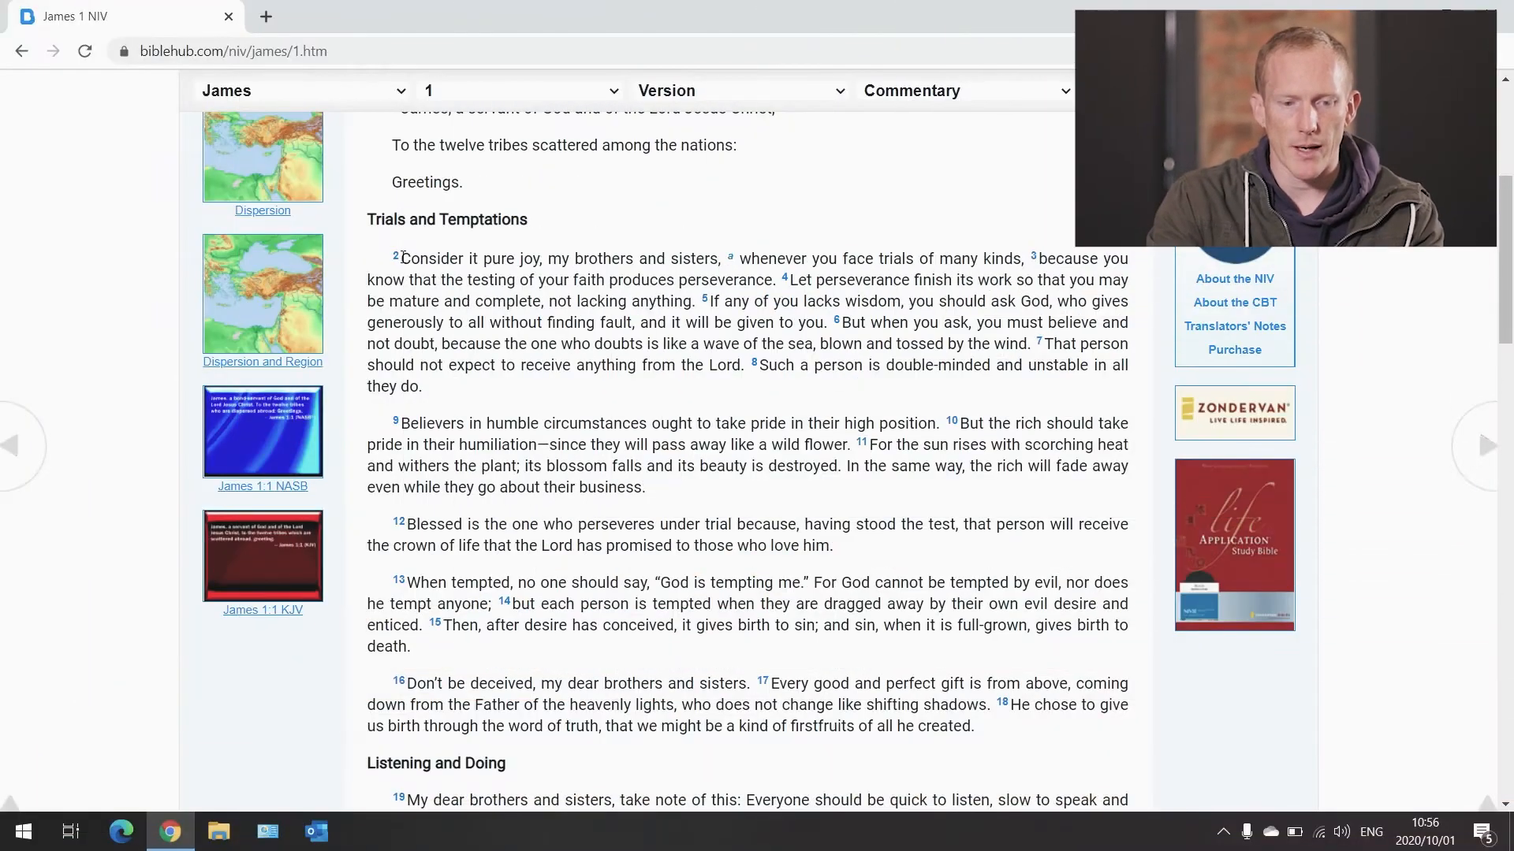
Open the James 1:2 verse page and browse its translations and cross references like Matthew 5:12
{"action": "left_click", "coordinate": [395, 258]}
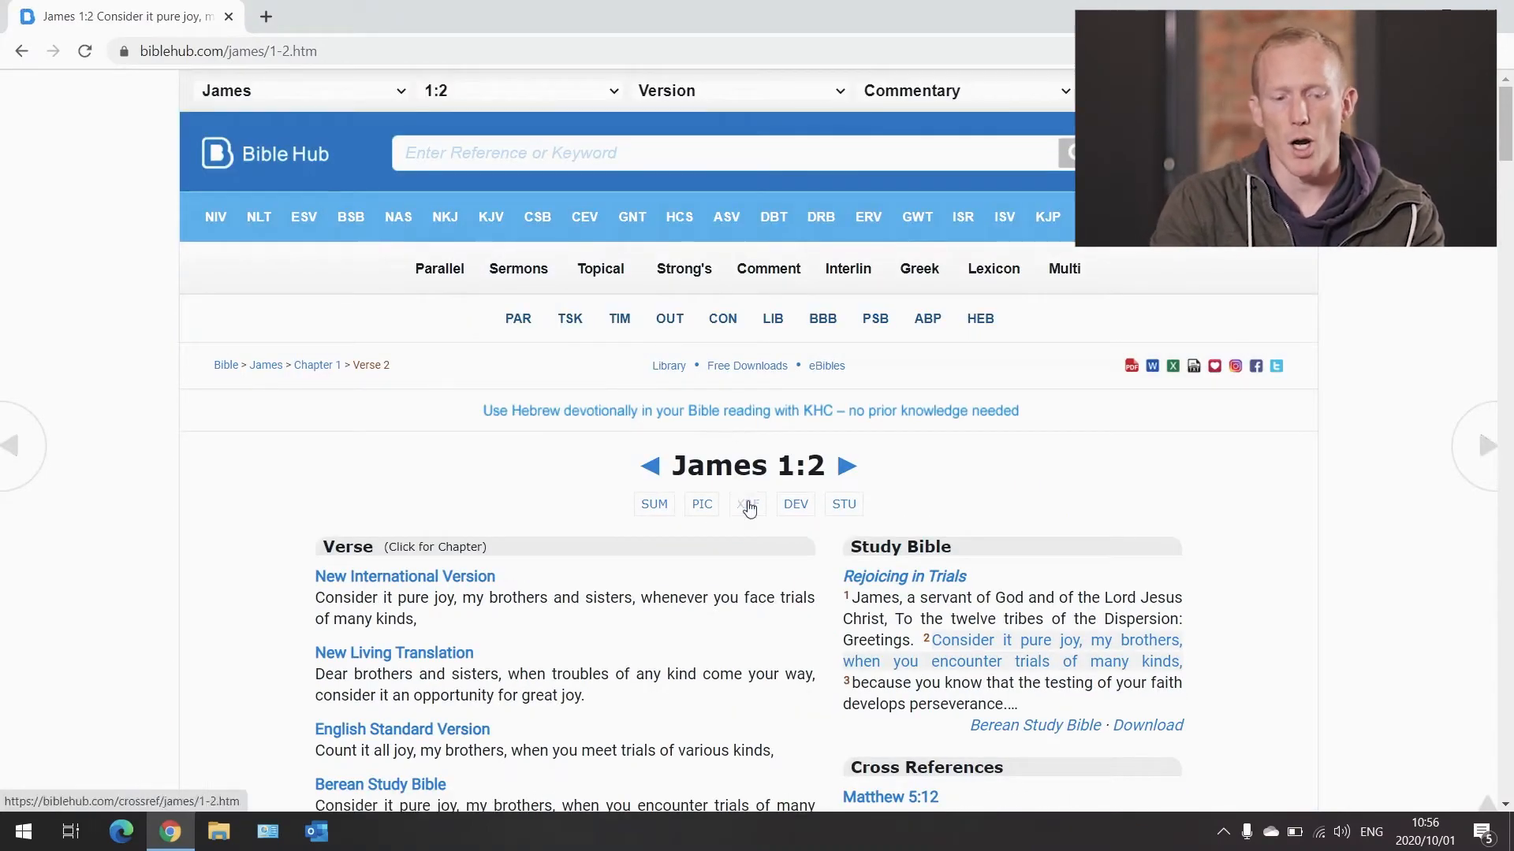
{"action": "scroll", "scroll_direction": "down", "scroll_amount": 3}
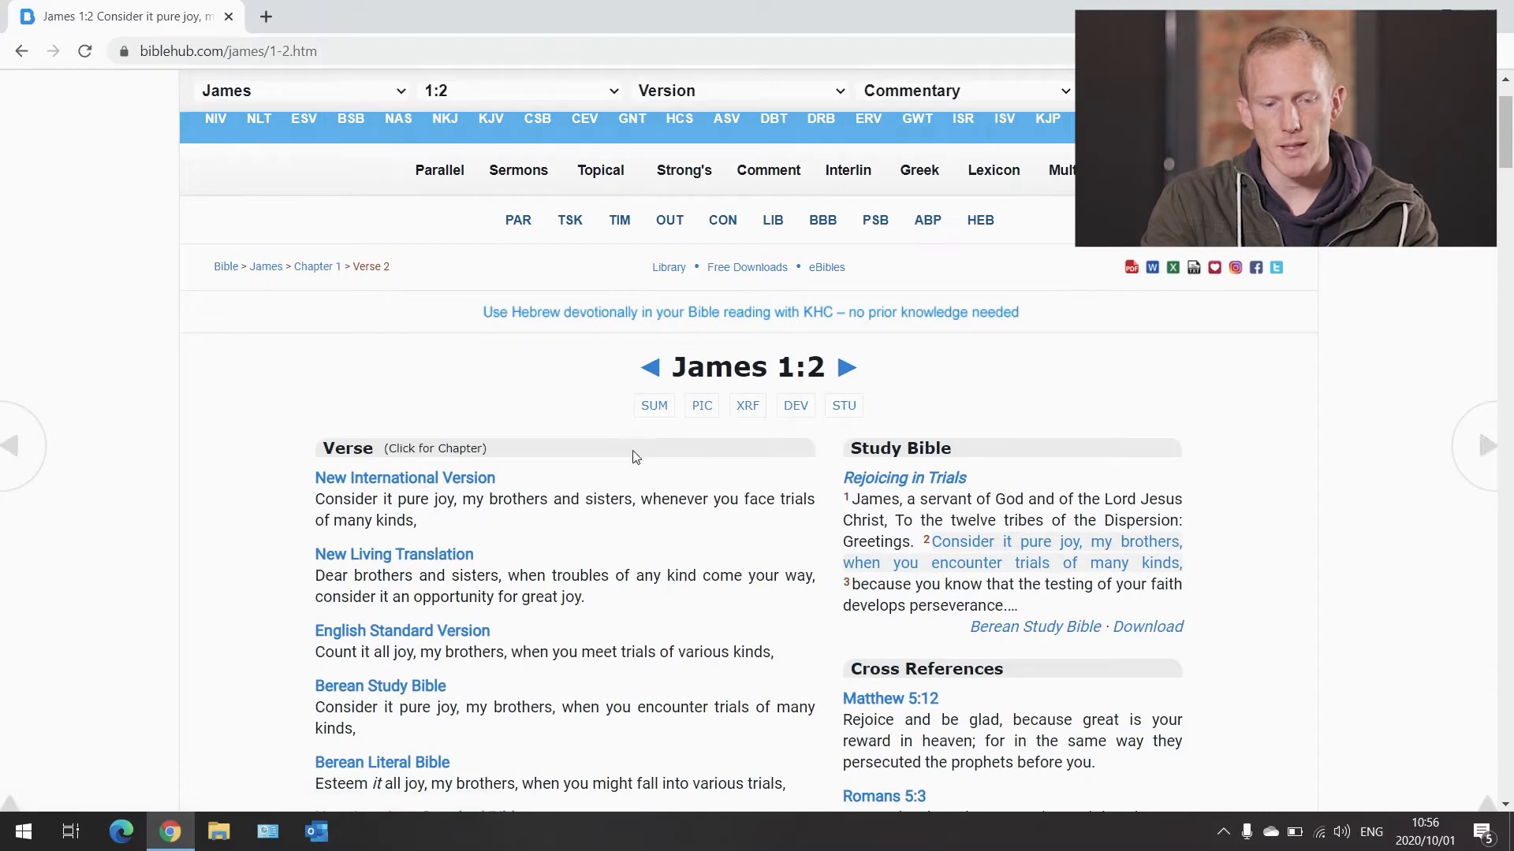
{"action": "scroll", "scroll_direction": "down", "scroll_amount": 3}
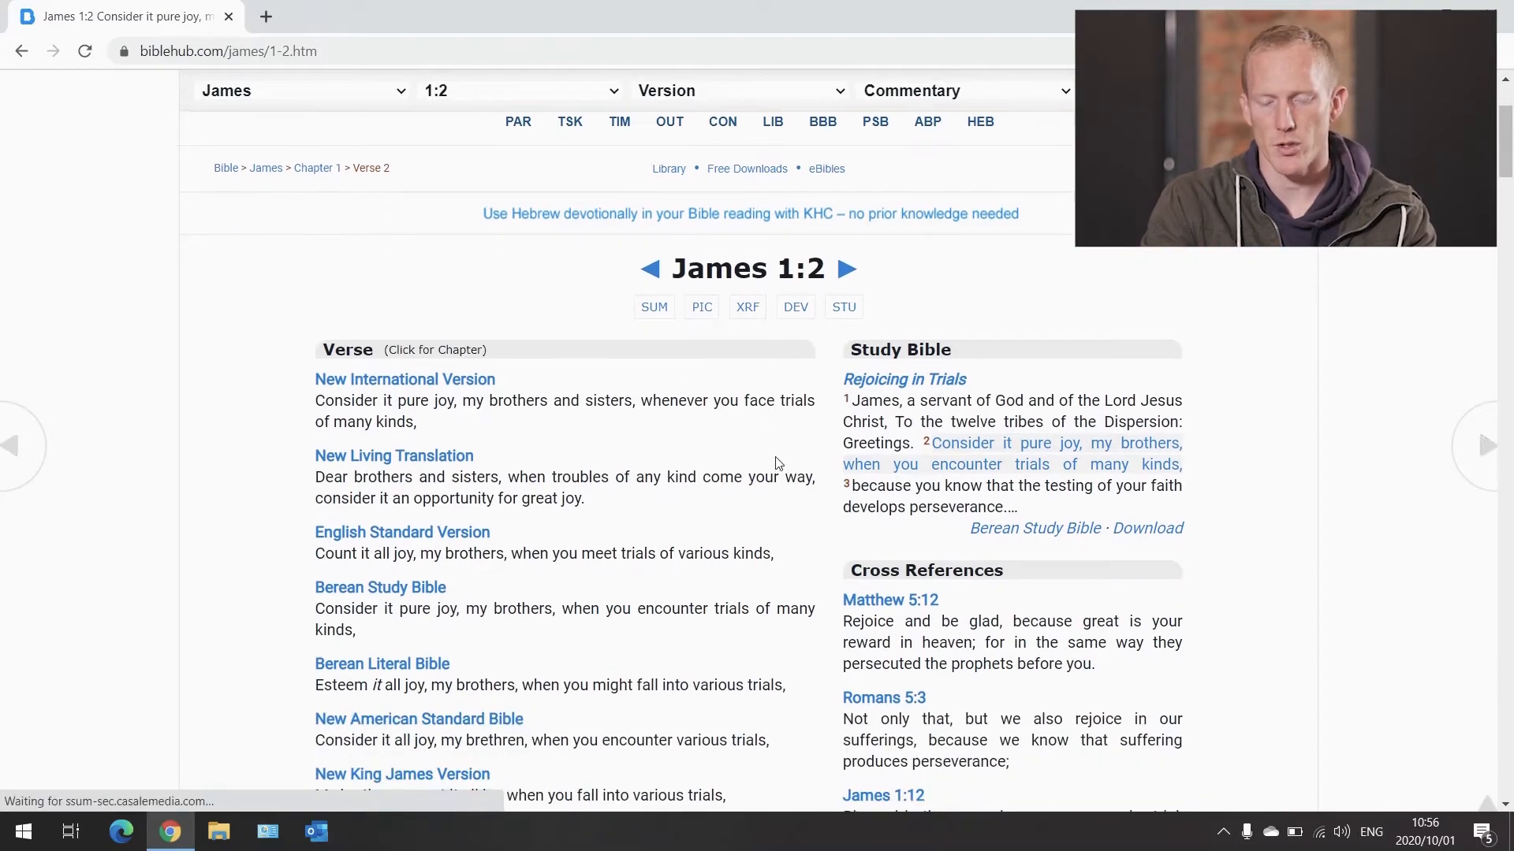
{"action": "scroll", "scroll_direction": "down", "scroll_amount": 3}
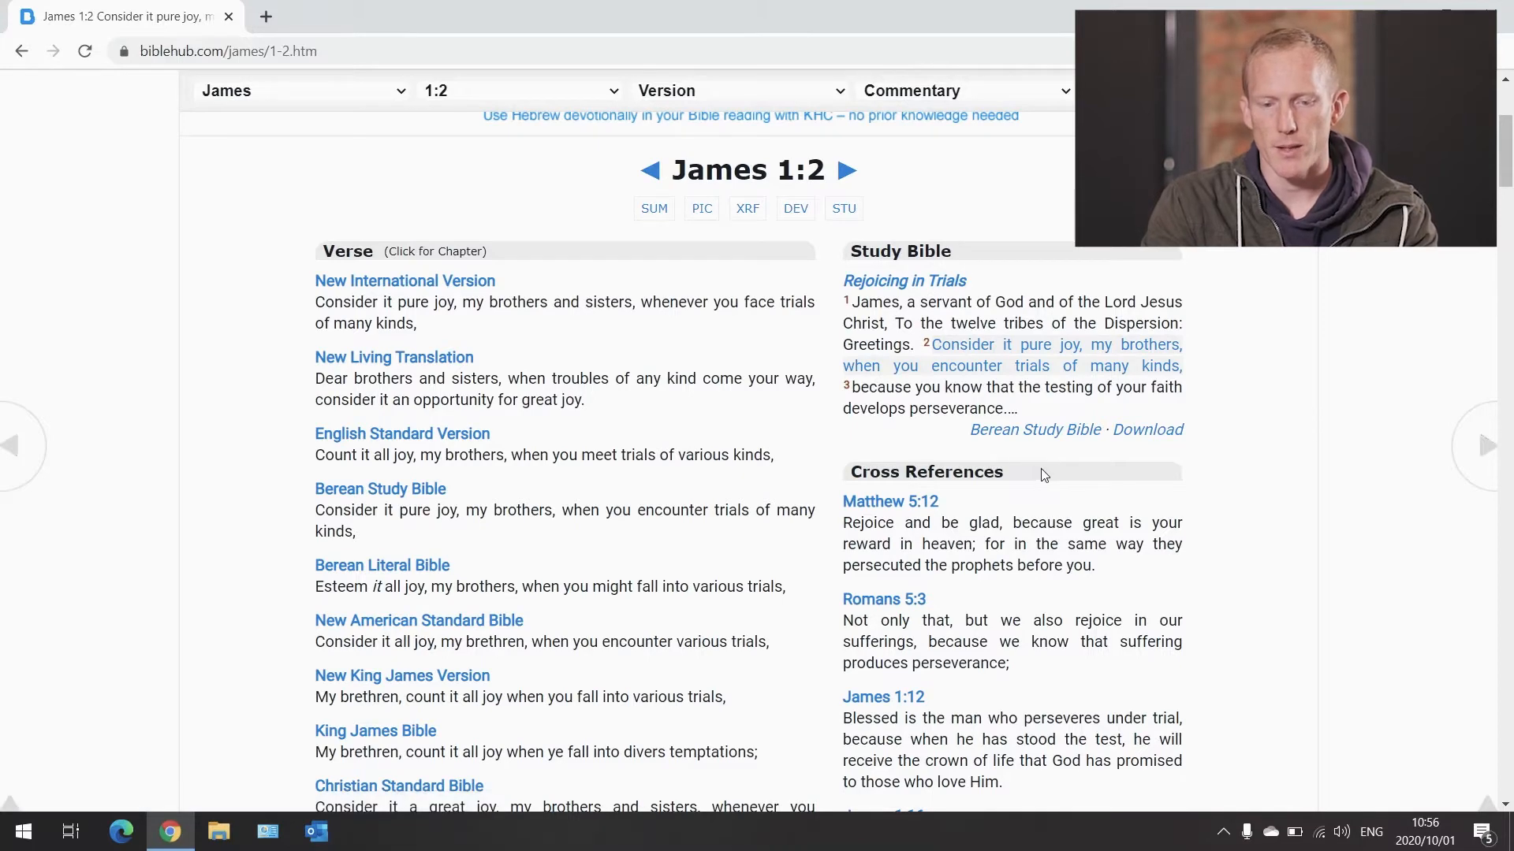
{"action": "scroll", "scroll_direction": "down", "scroll_amount": 3}
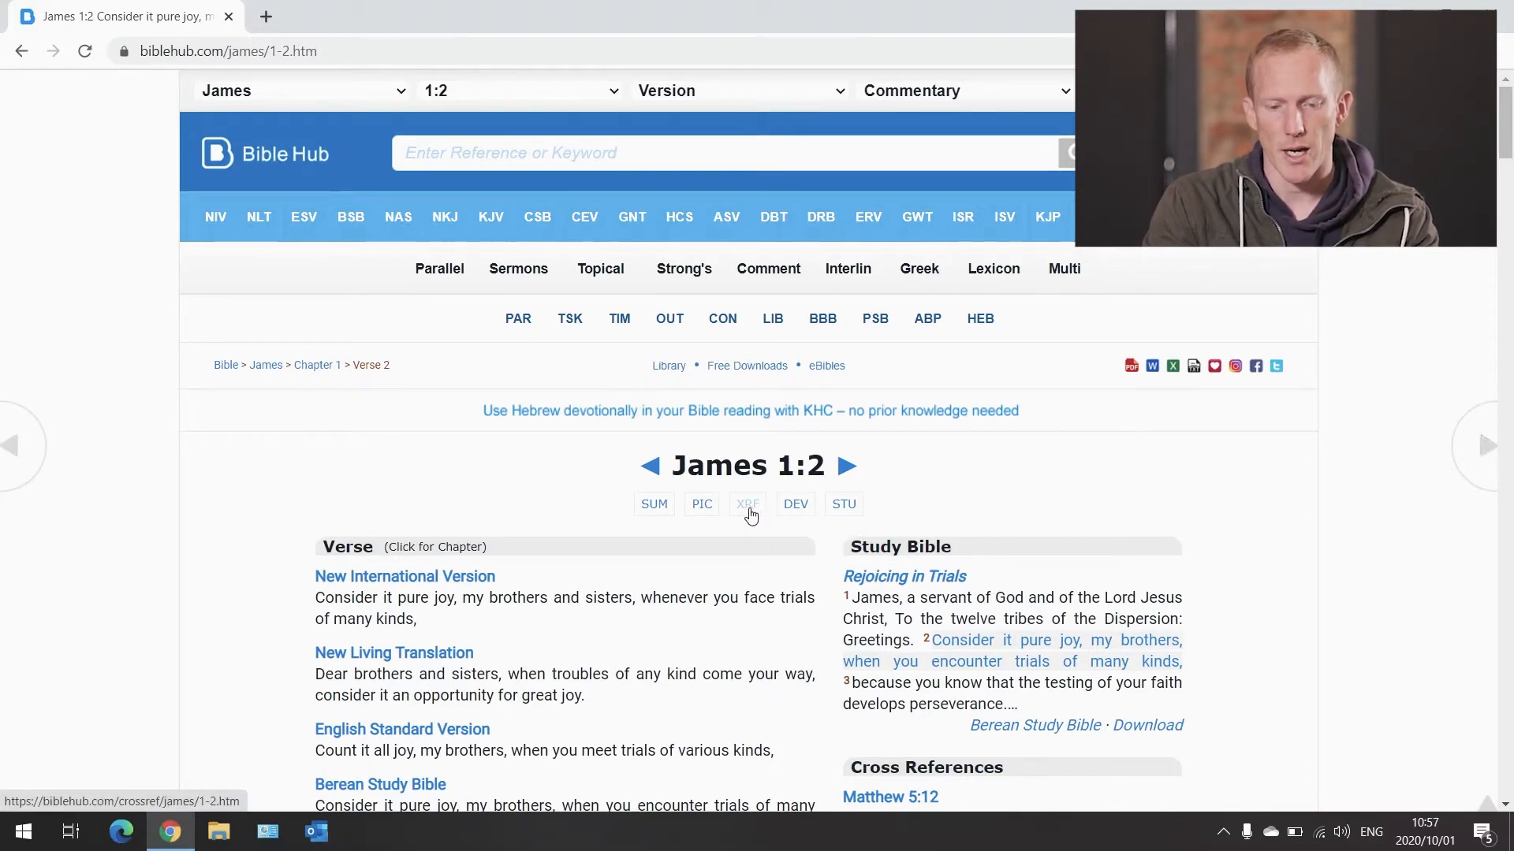
Open the James 1:2 XRF page and scroll through passages like James 1:12 and 1 Peter 1:6
{"action": "left_click", "coordinate": [747, 504]}
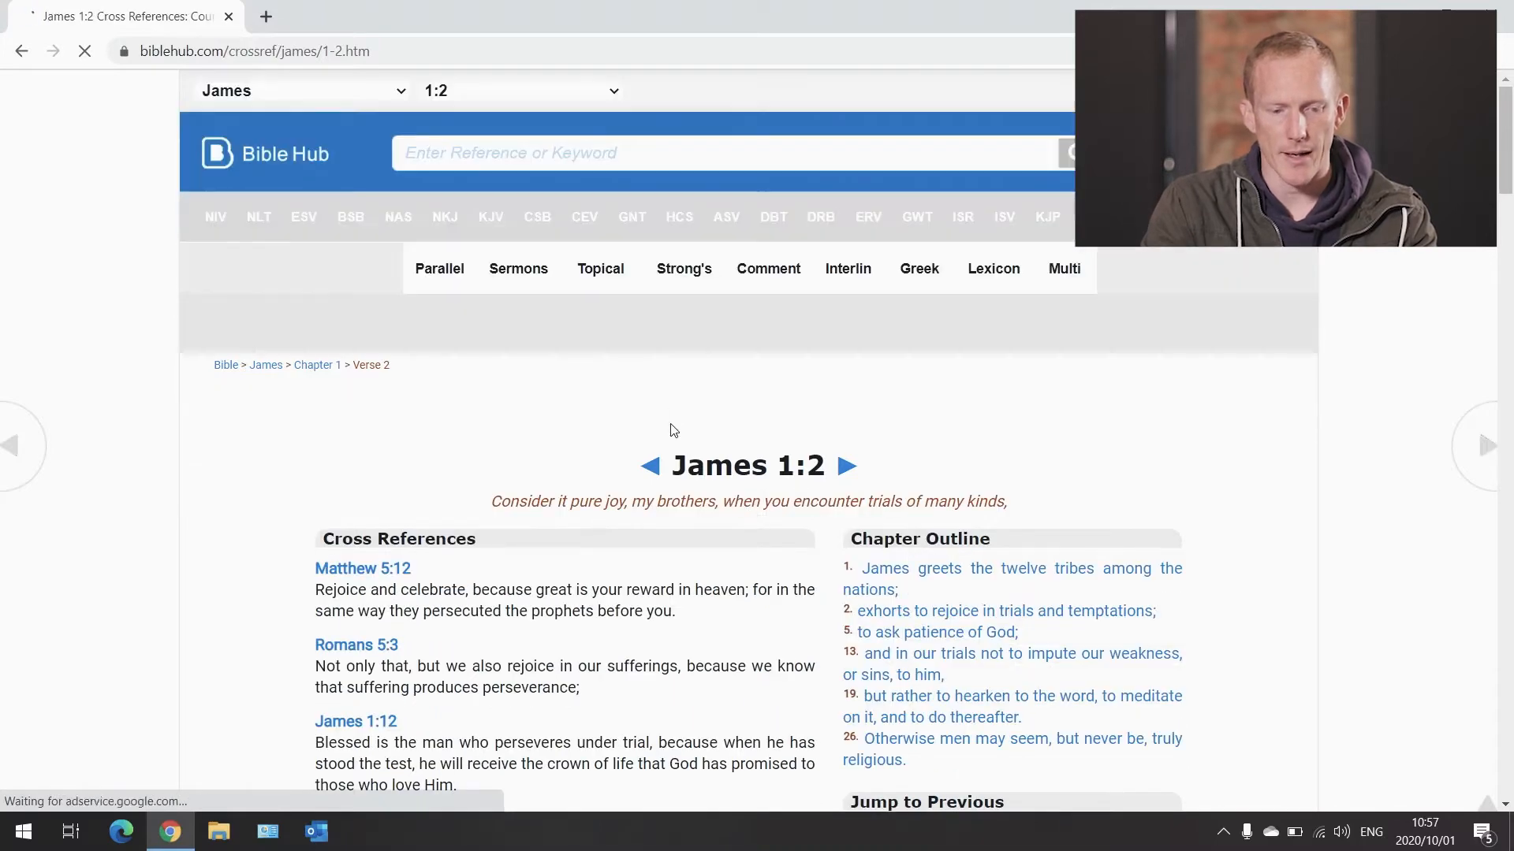
{"action": "scroll", "scroll_direction": "down", "scroll_amount": 3}
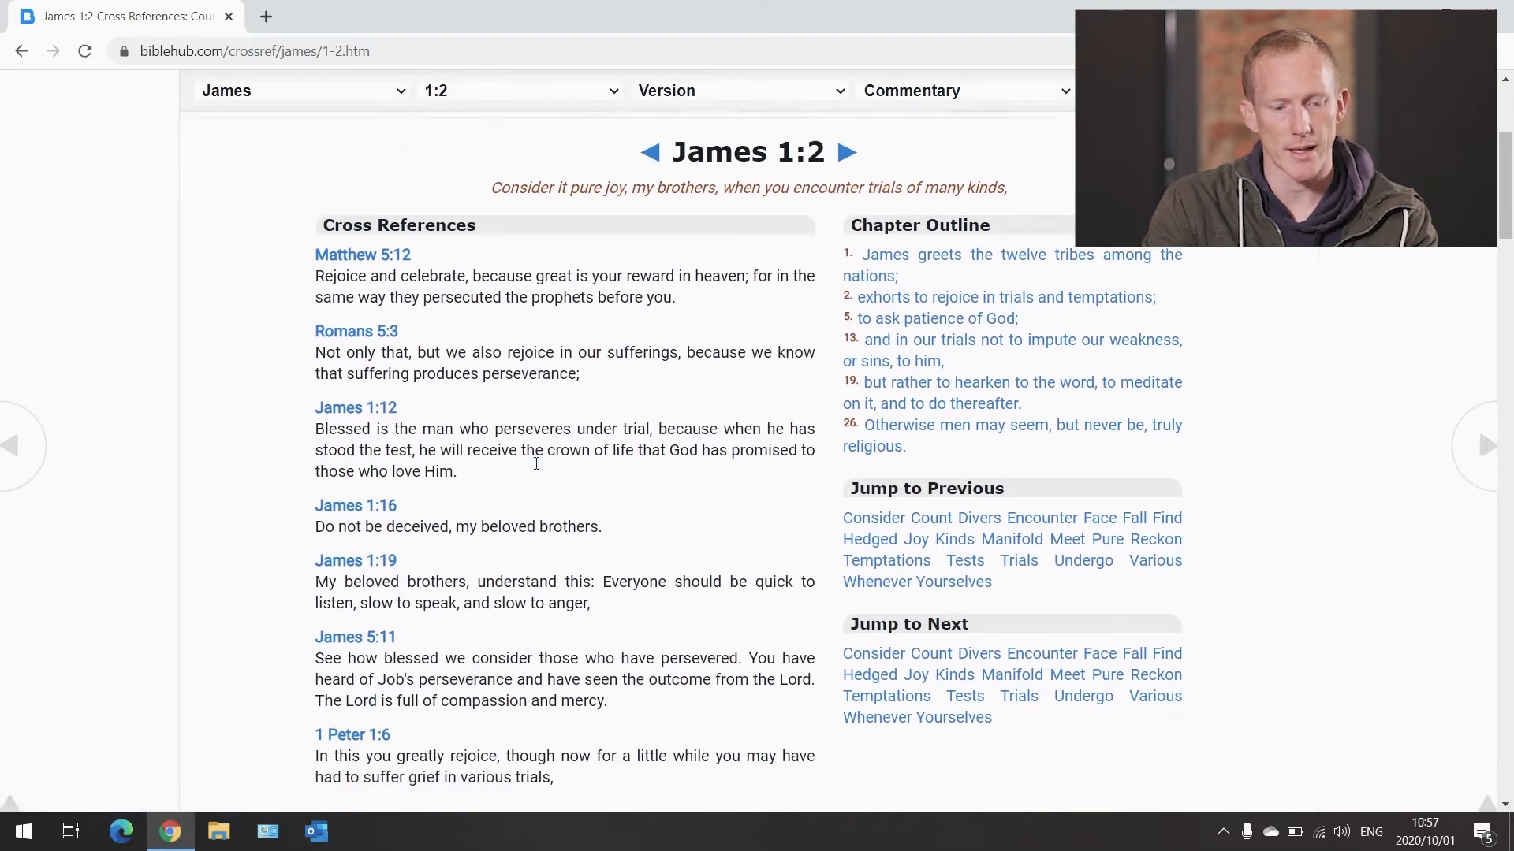
{"action": "scroll", "scroll_direction": "down", "scroll_amount": 3}
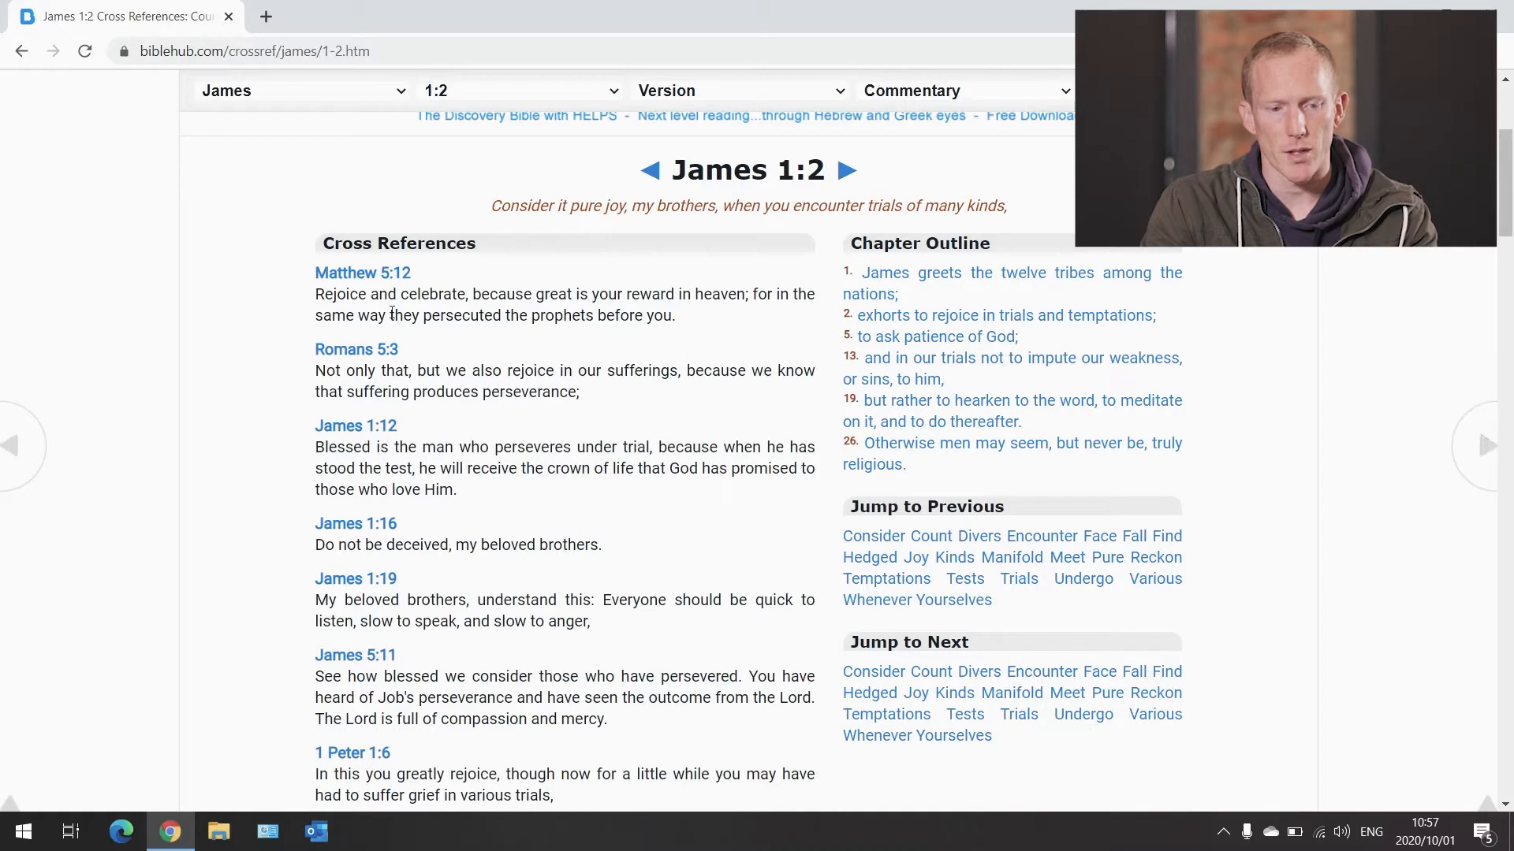
{"action": "mouse_move", "coordinate": [550, 513]}
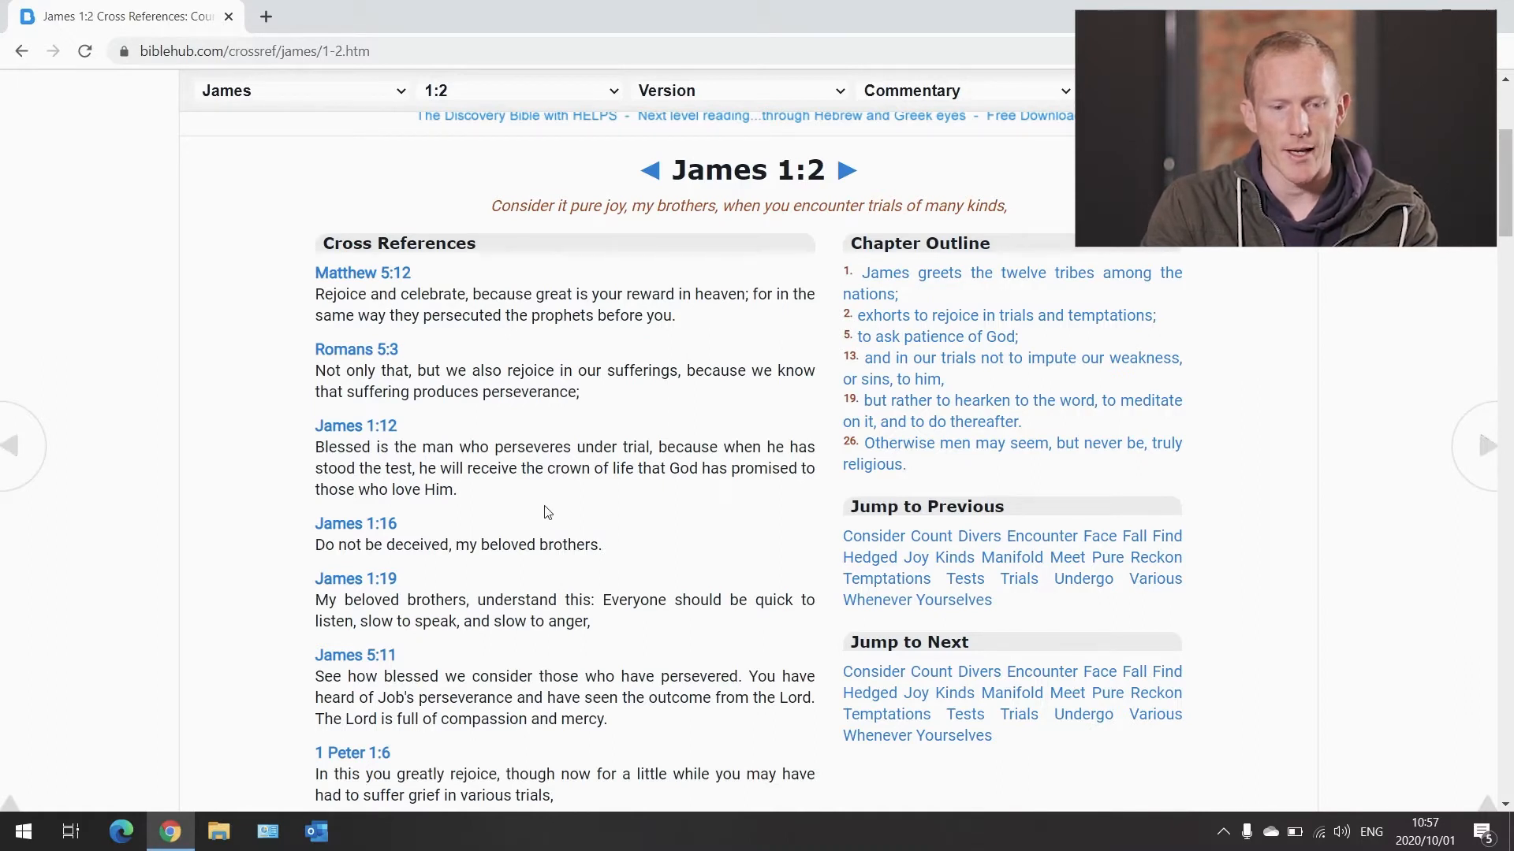
{"action": "mouse_move", "coordinate": [567, 340]}
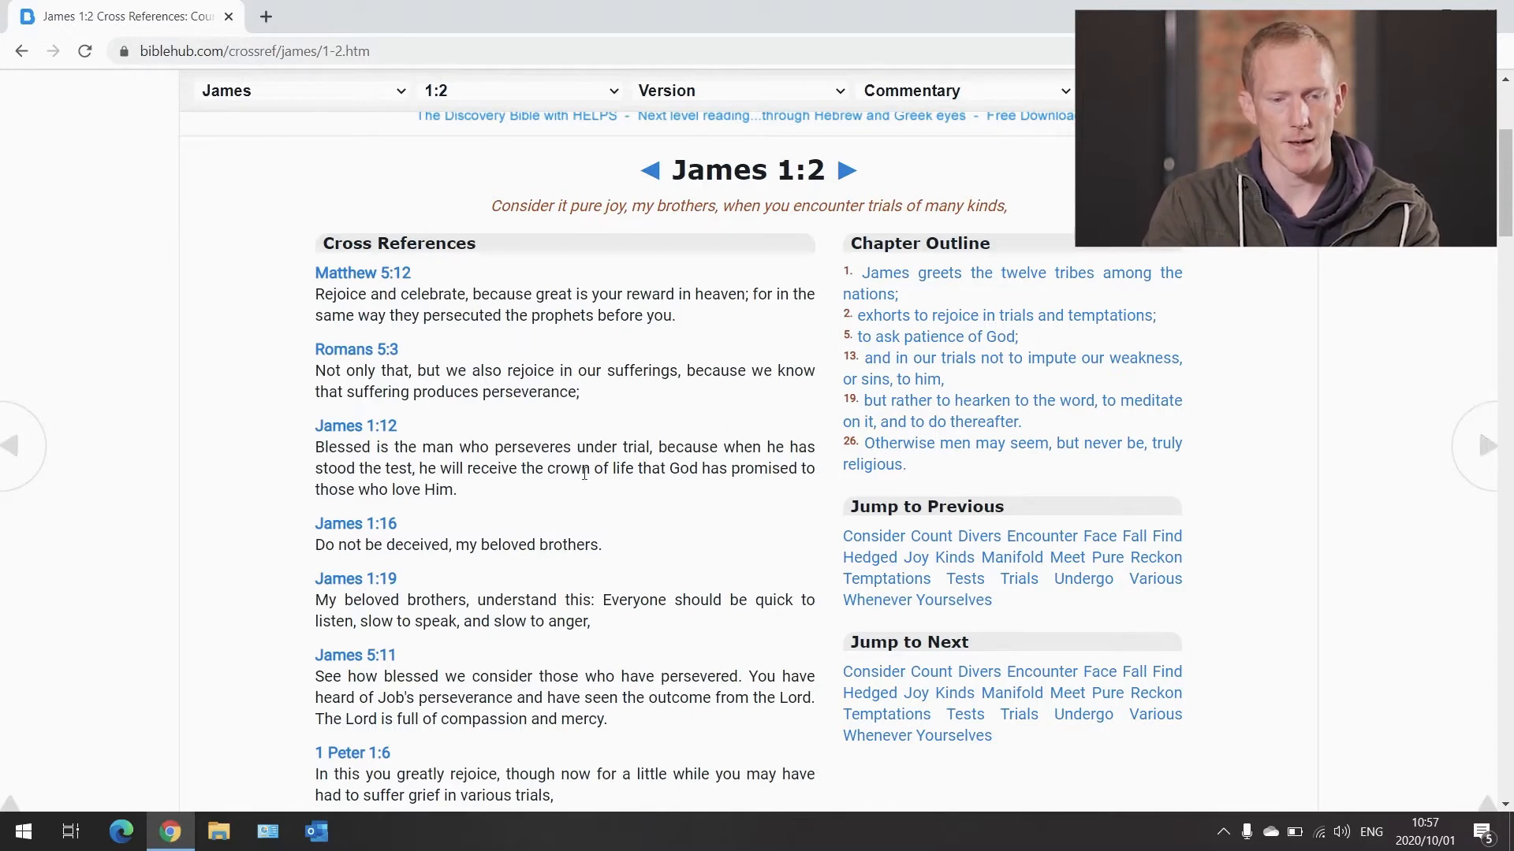
{"action": "mouse_move", "coordinate": [614, 394]}
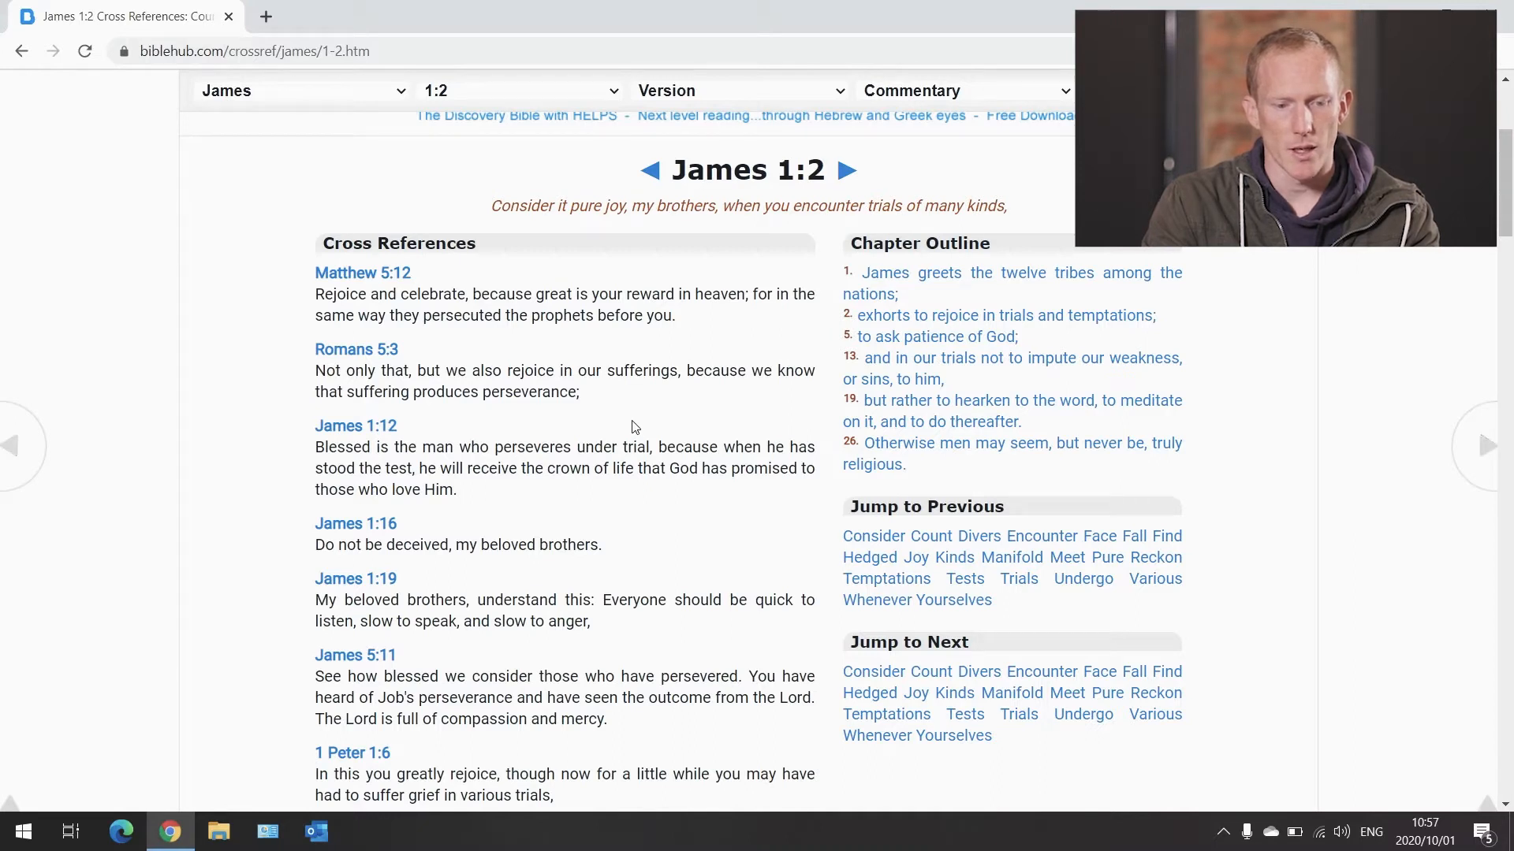
{"action": "mouse_move", "coordinate": [659, 370]}
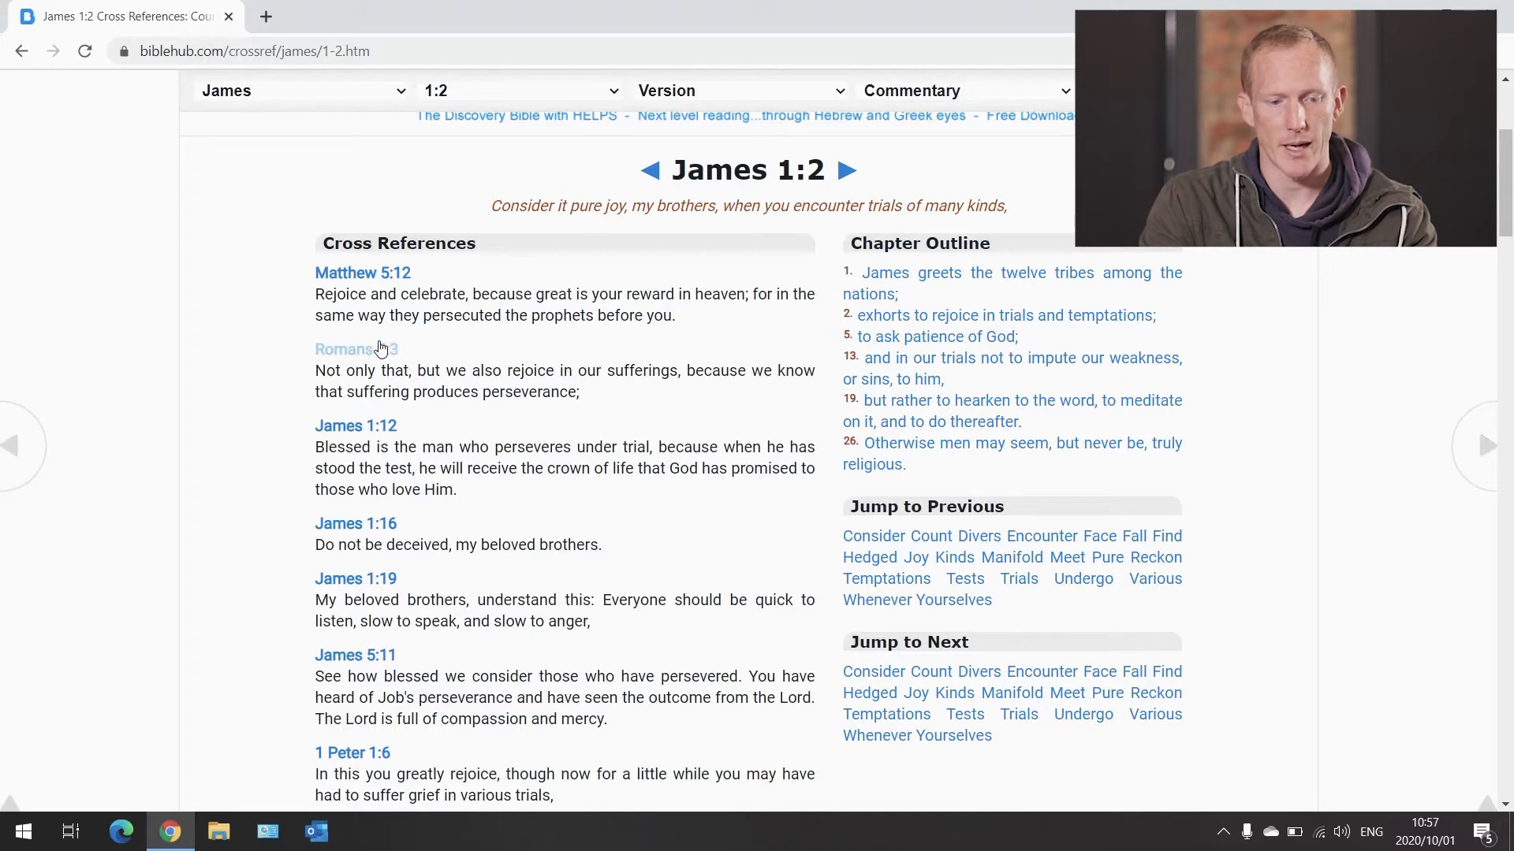
{"action": "left_click", "coordinate": [343, 348]}
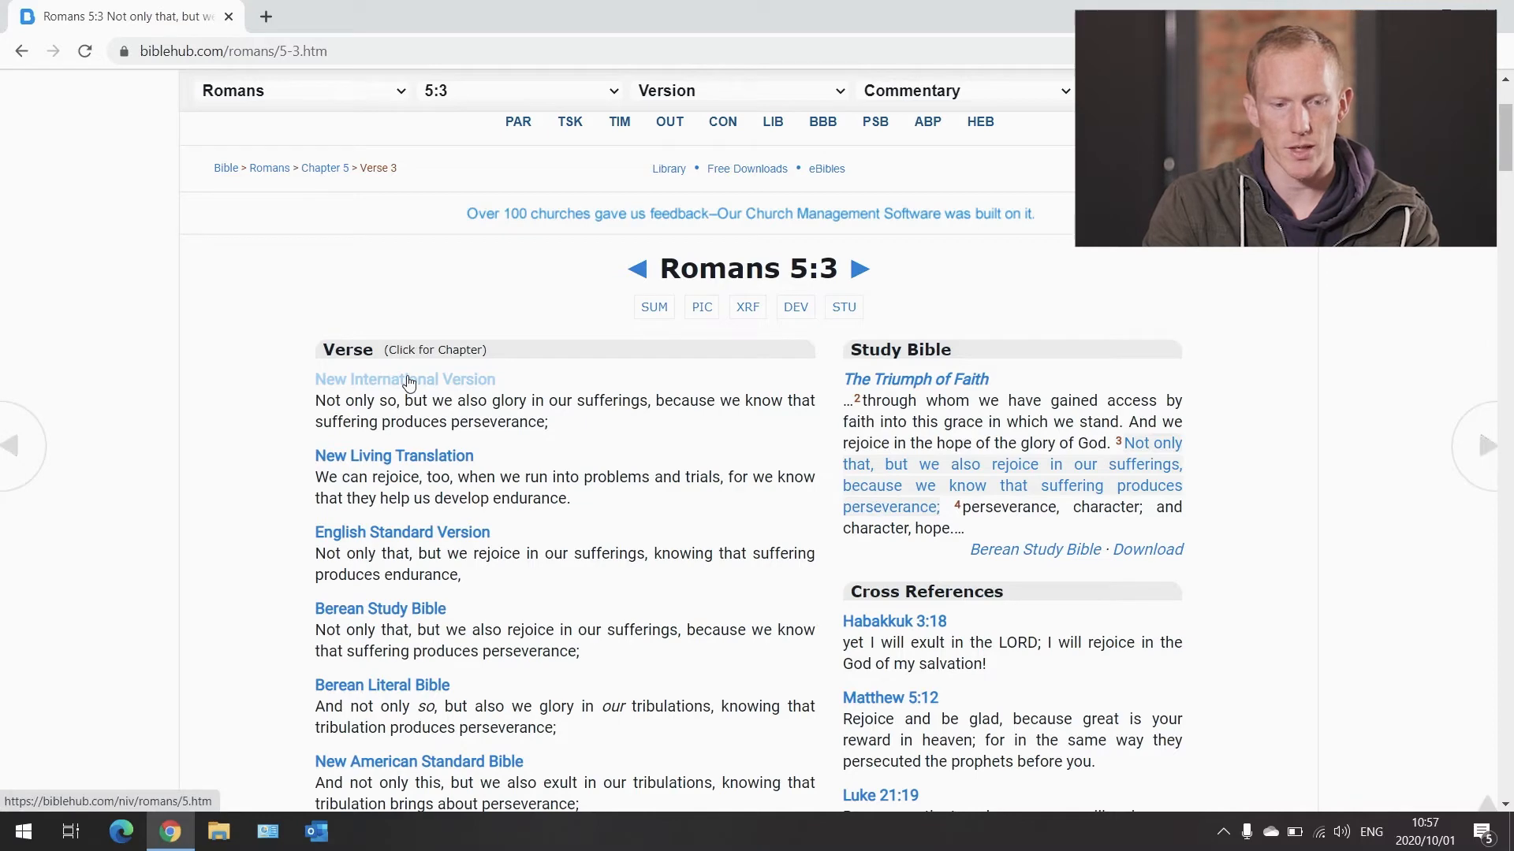
{"action": "left_click", "coordinate": [405, 378]}
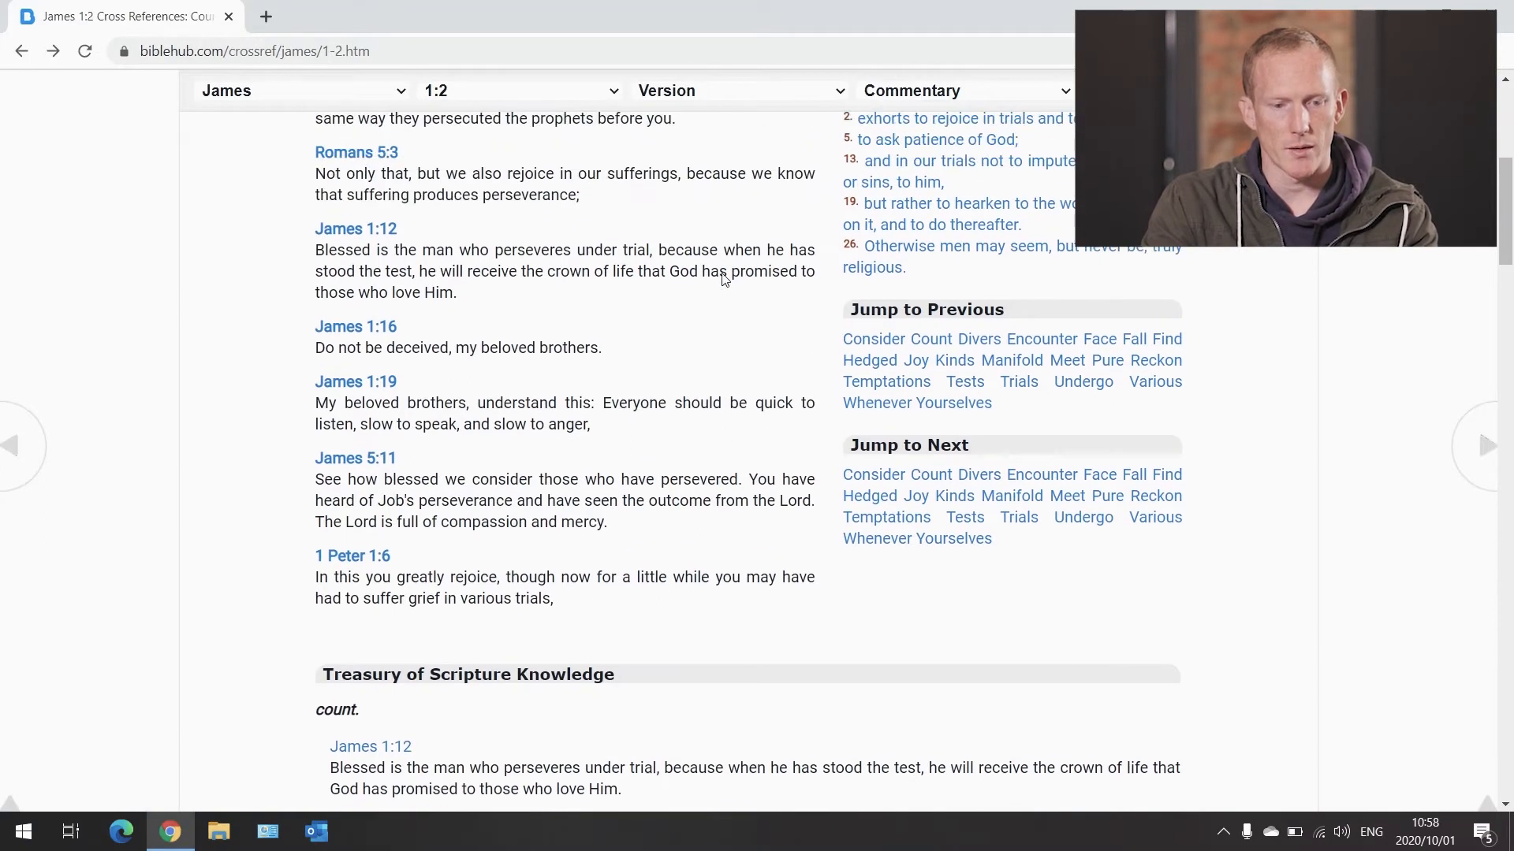
{"action": "mouse_move", "coordinate": [606, 378]}
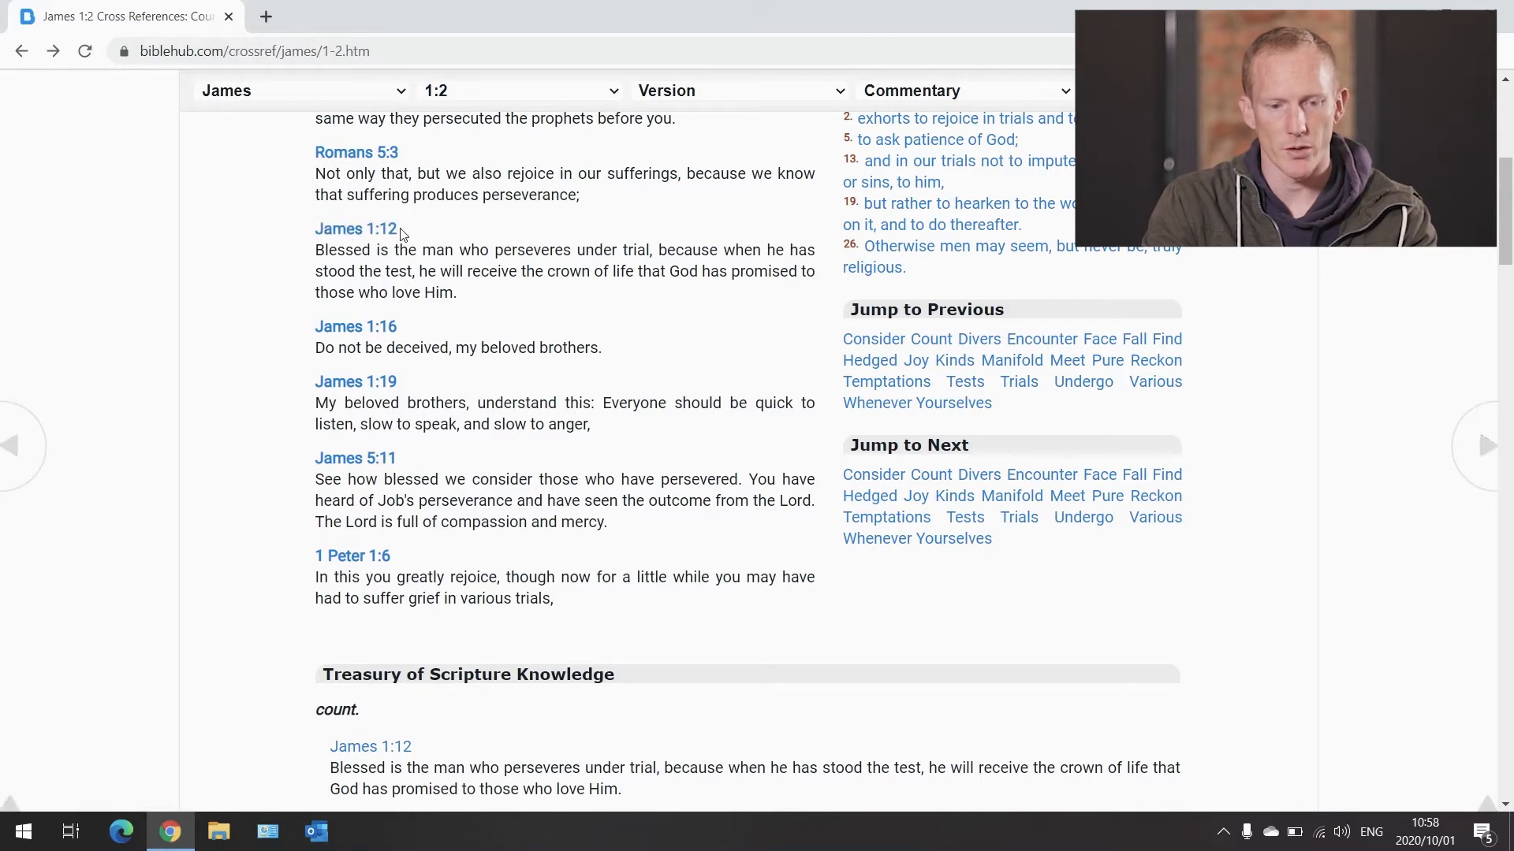
{"action": "mouse_move", "coordinate": [355, 229]}
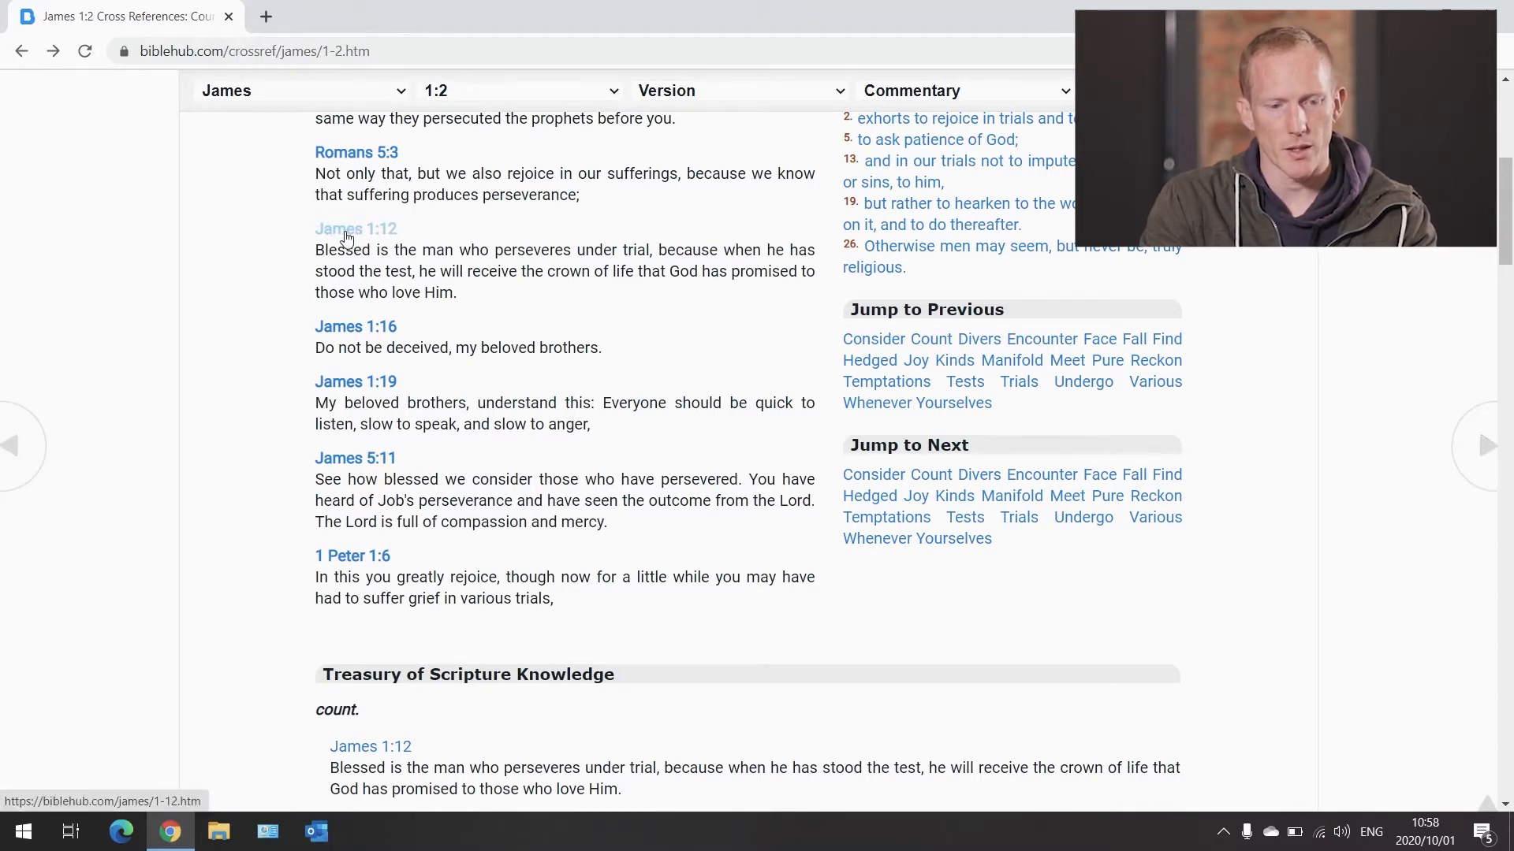
{"action": "left_click", "coordinate": [355, 228]}
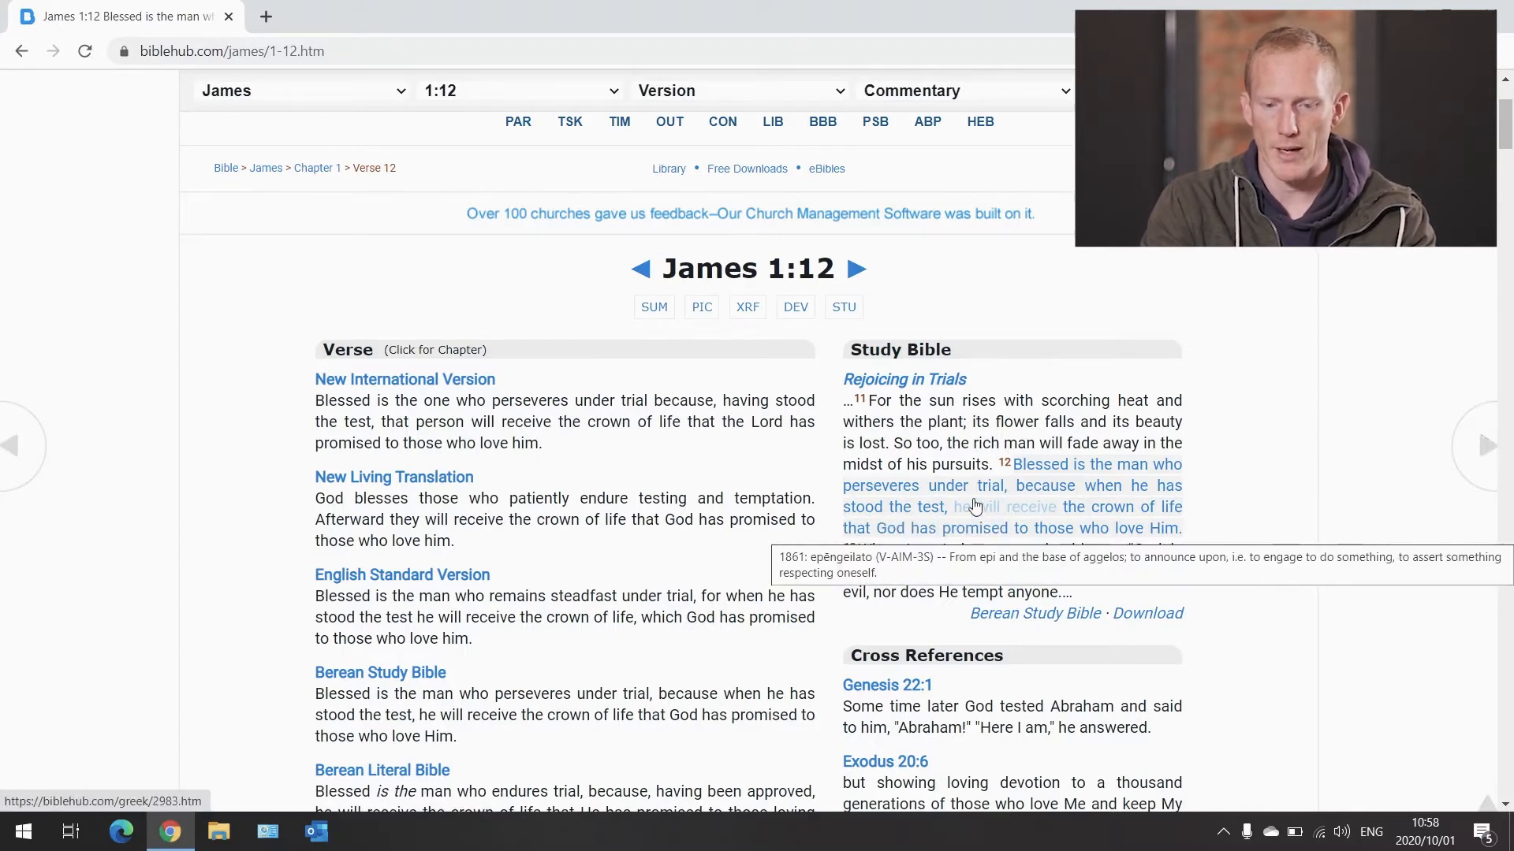
{"action": "mouse_move", "coordinate": [684, 659]}
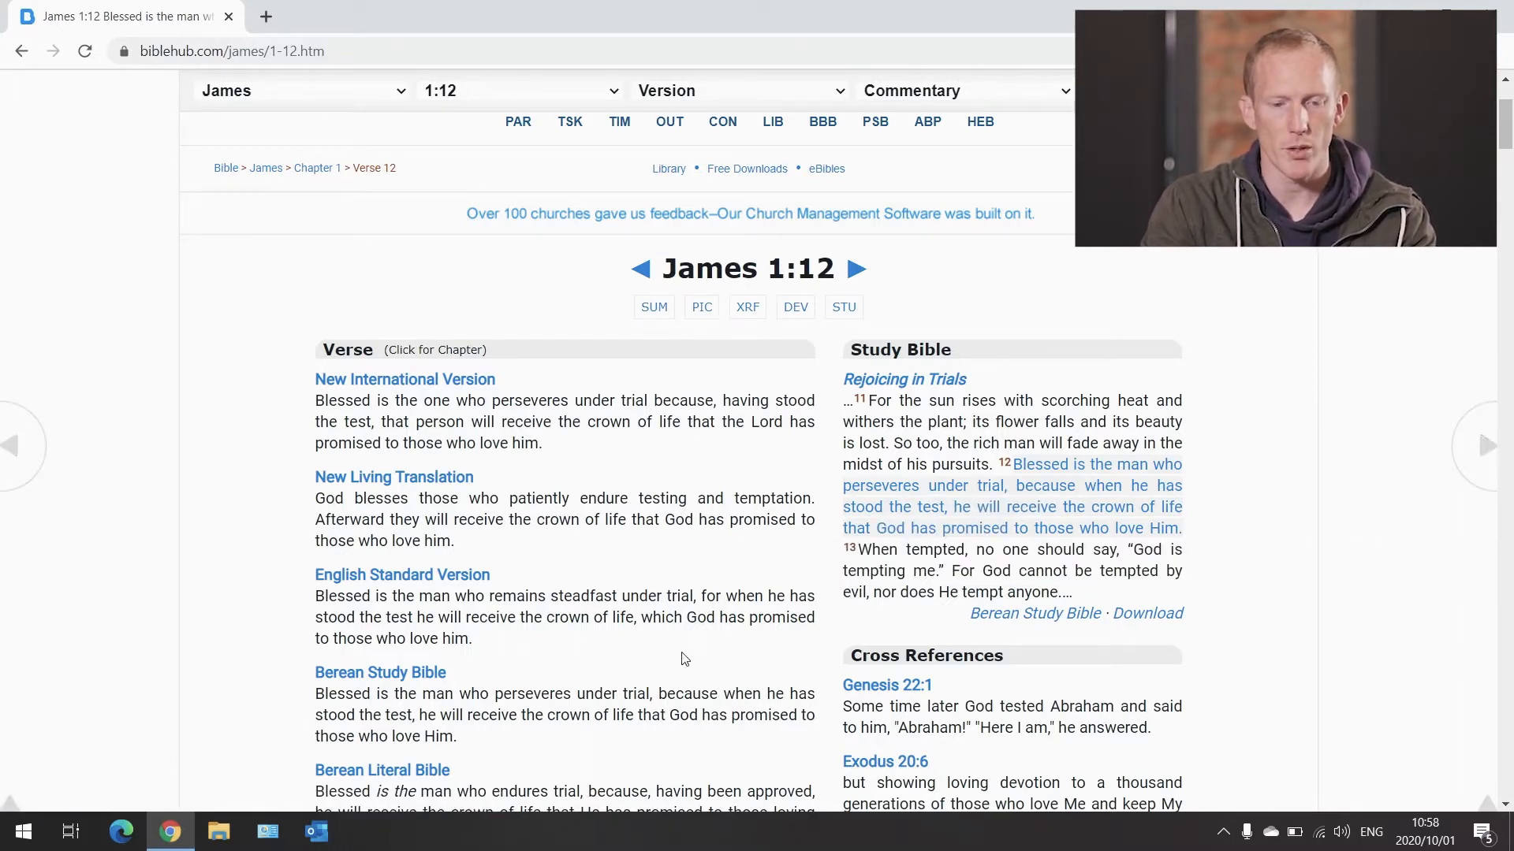
{"action": "mouse_move", "coordinate": [662, 646]}
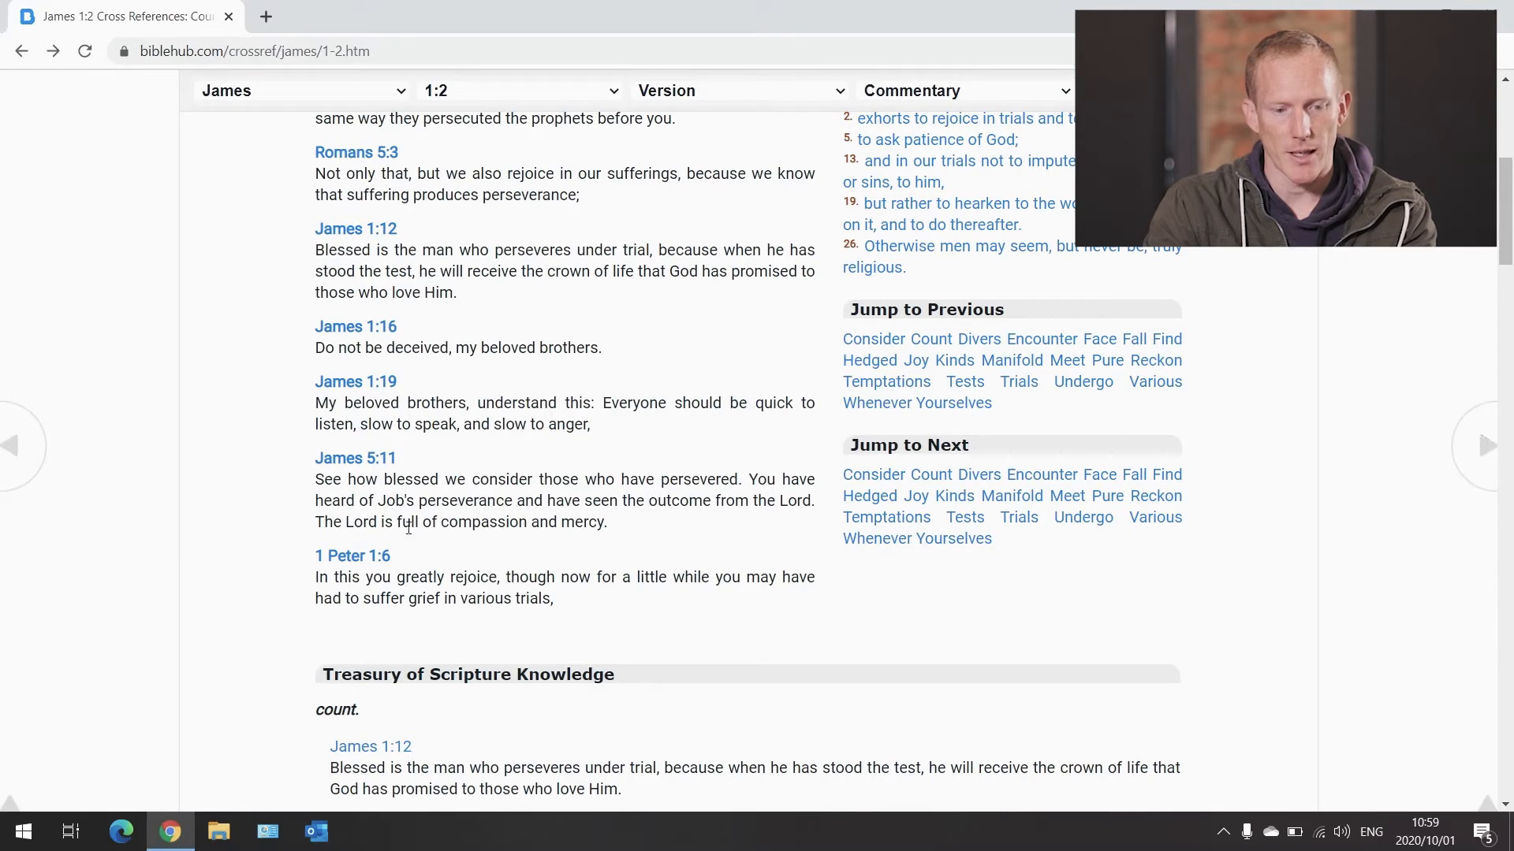
Follow the 1 Peter 1:6 cross reference and browse that verse page
{"action": "scroll", "scroll_direction": "down", "scroll_amount": 3}
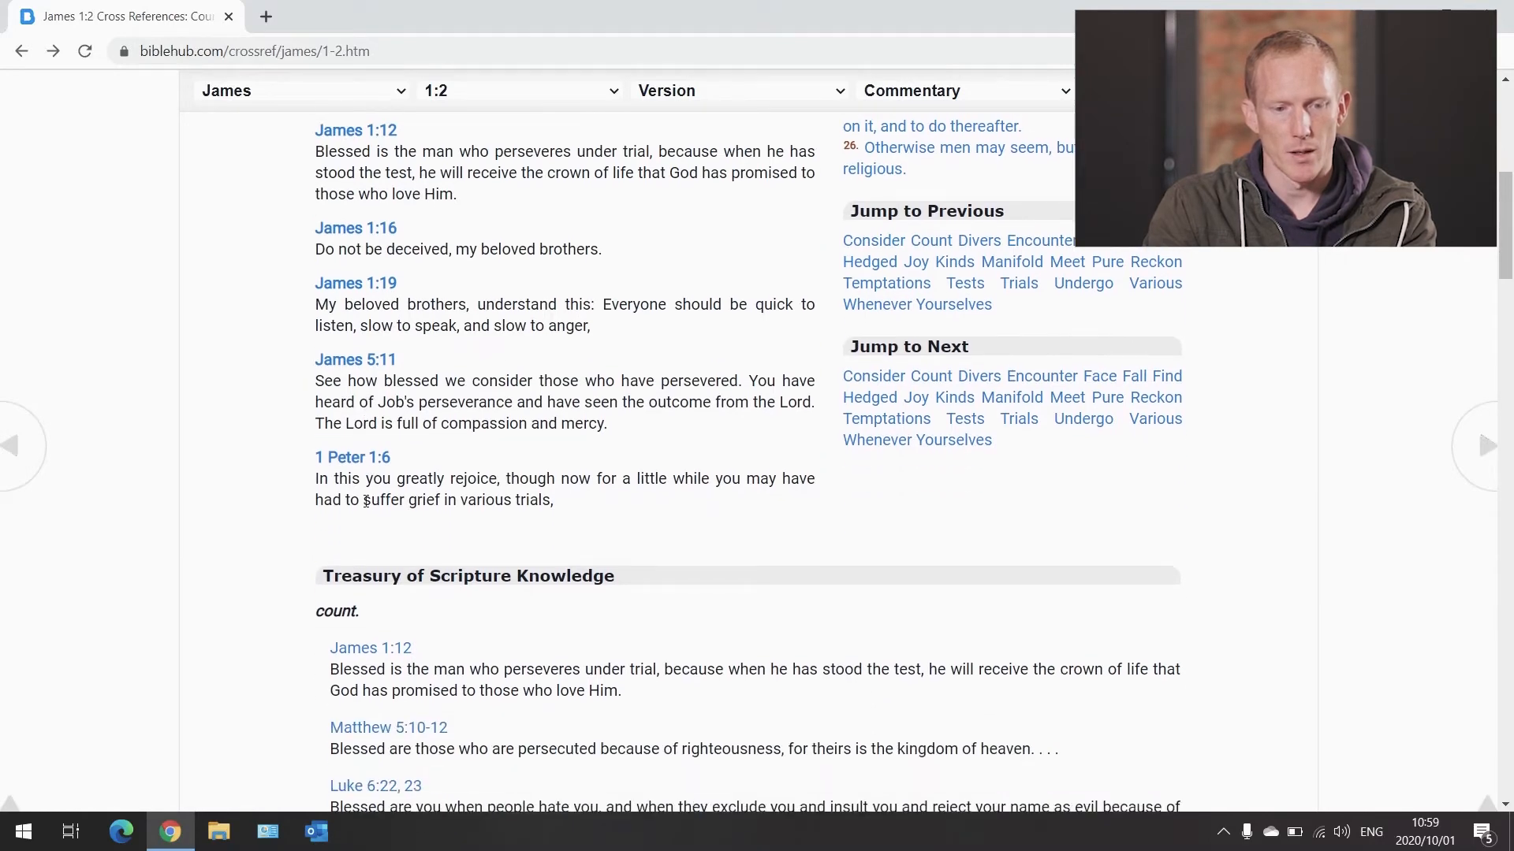
{"action": "left_click", "coordinate": [352, 457]}
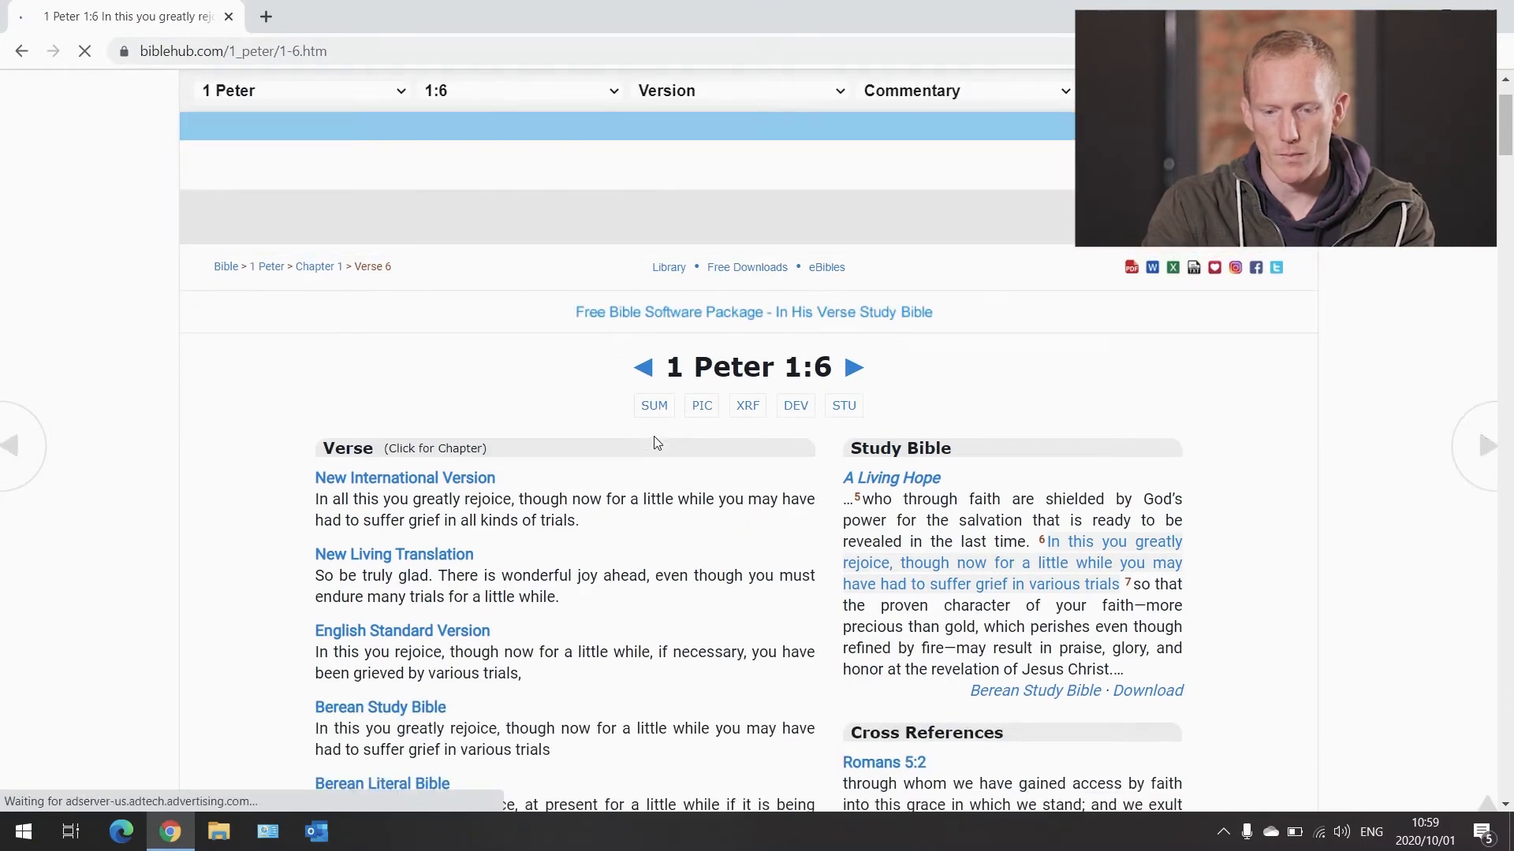
{"action": "scroll", "scroll_direction": "down", "scroll_amount": 3}
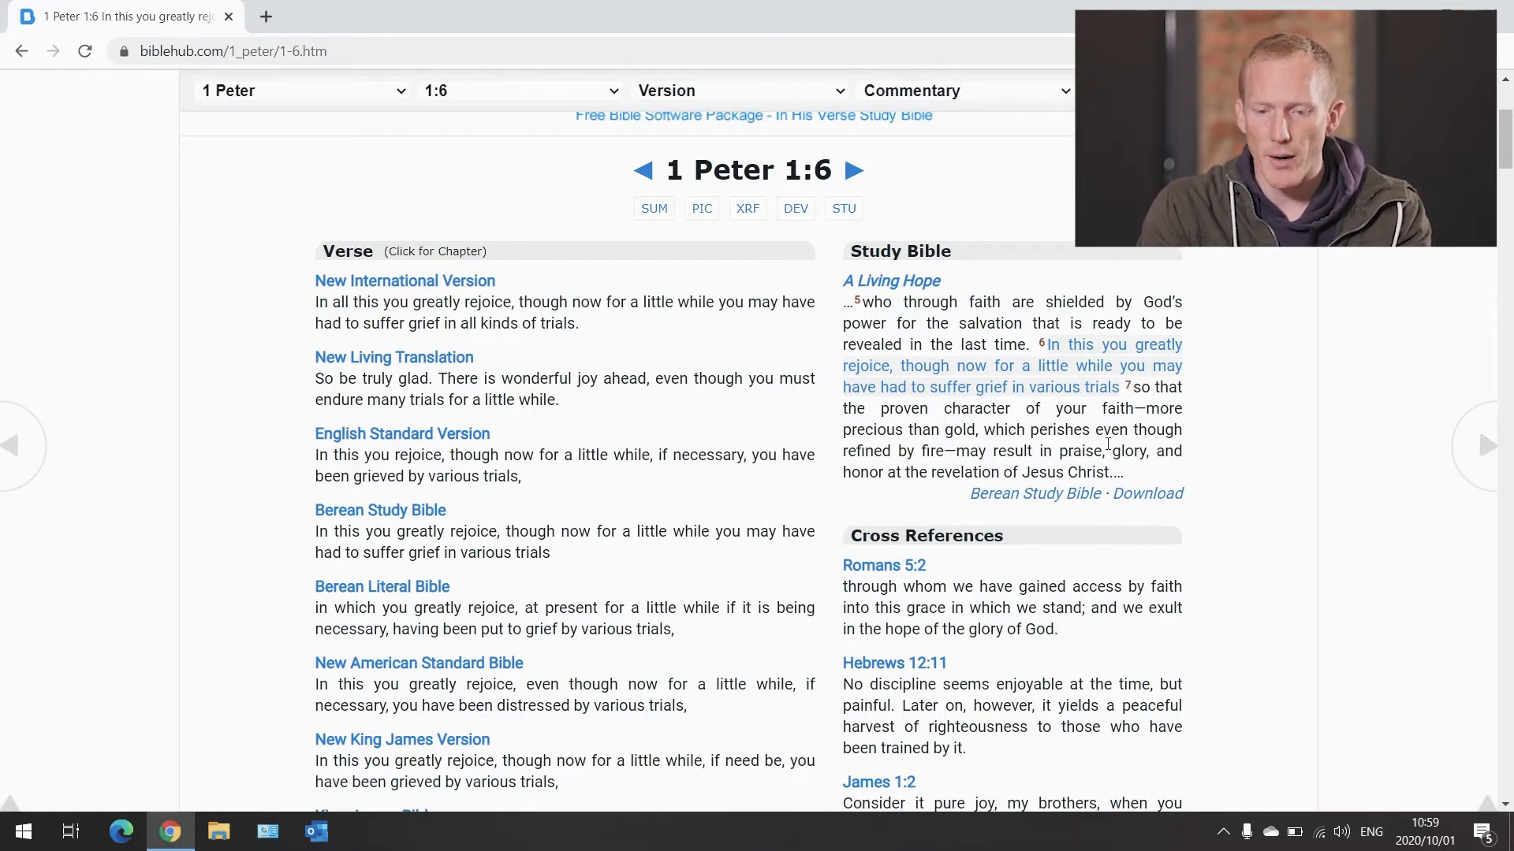
{"action": "mouse_move", "coordinate": [1148, 494]}
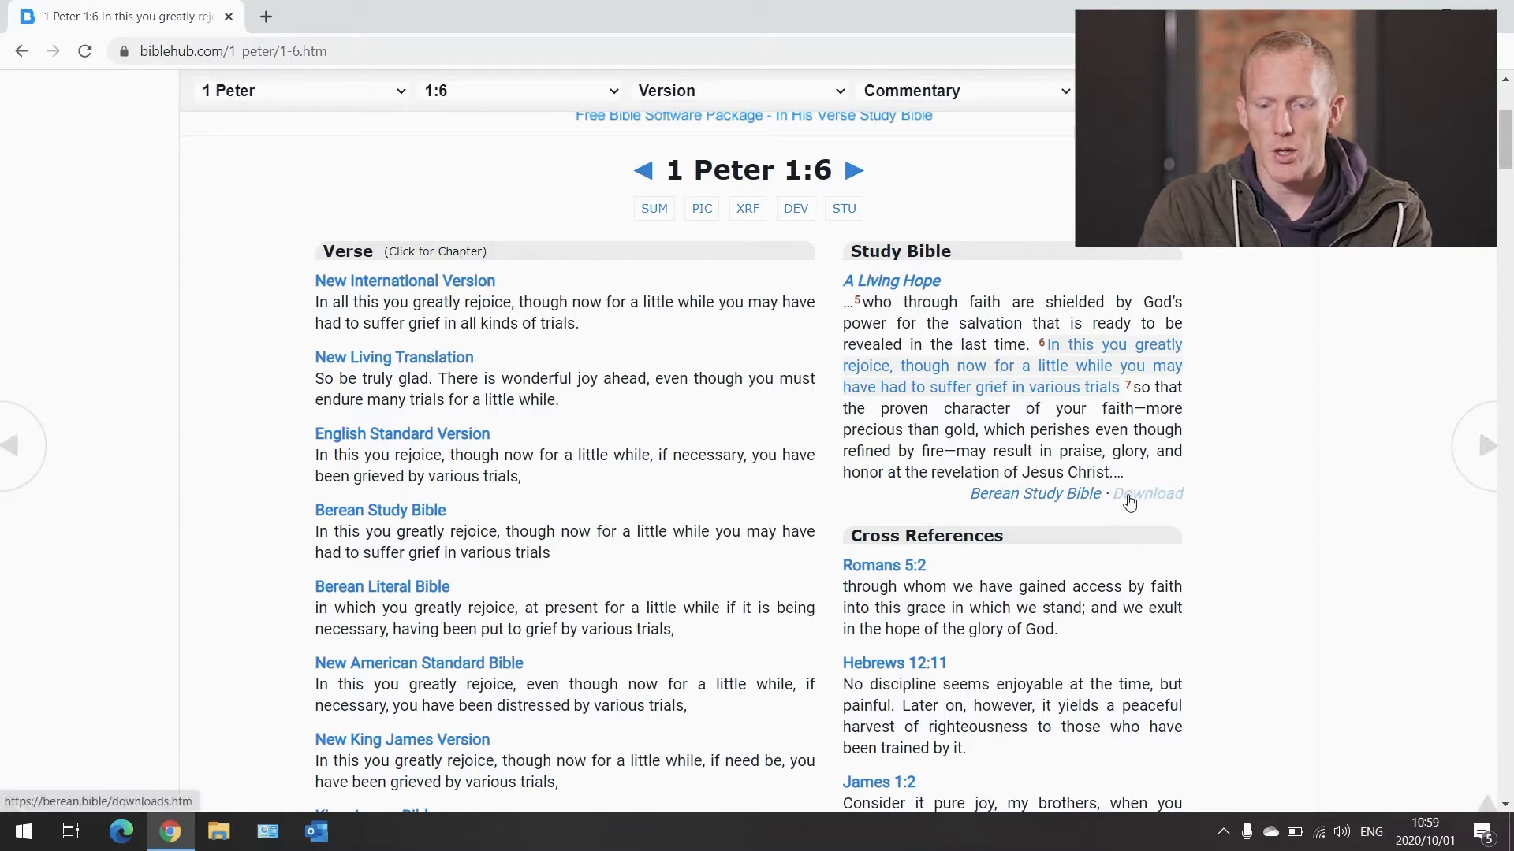
{"action": "mouse_move", "coordinate": [1130, 473]}
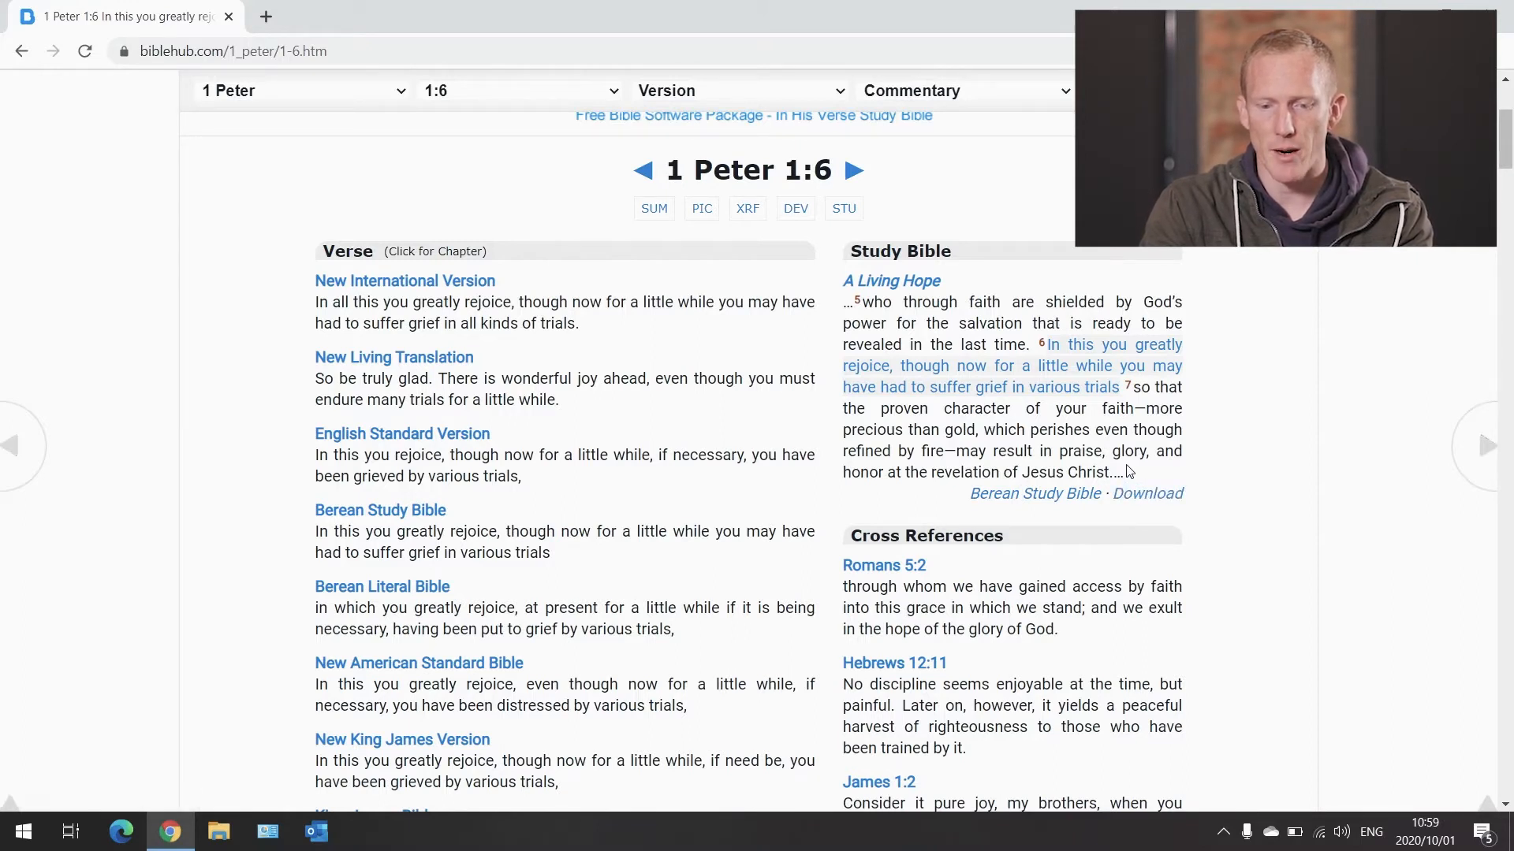